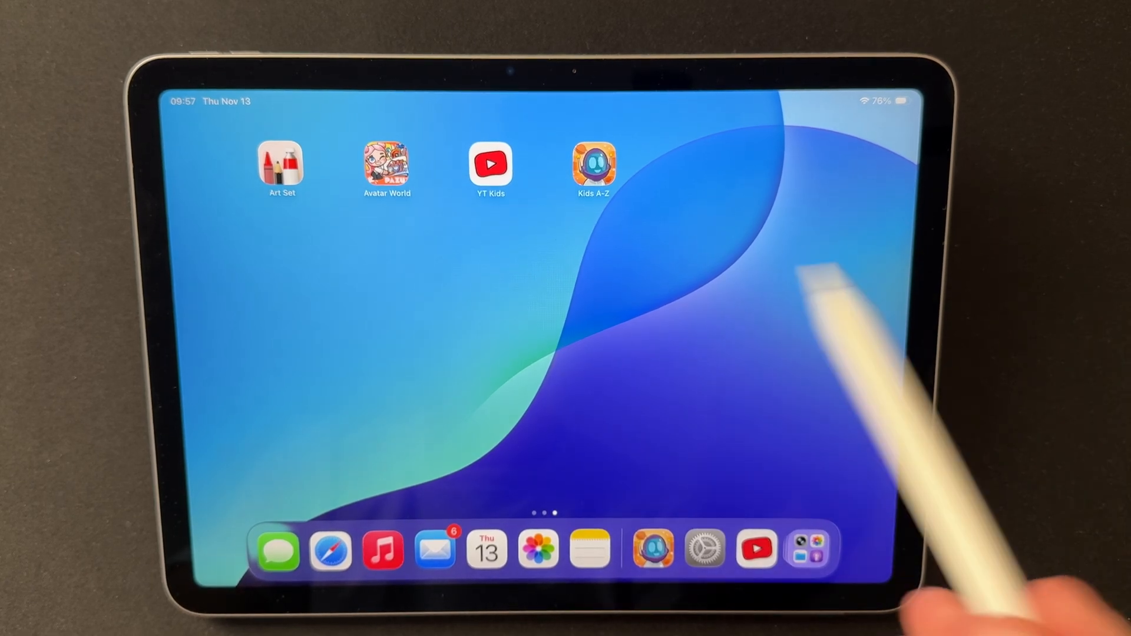
Open Settings to the Software Update page offering iPadOS 26.2 Beta 2.
click(704, 550)
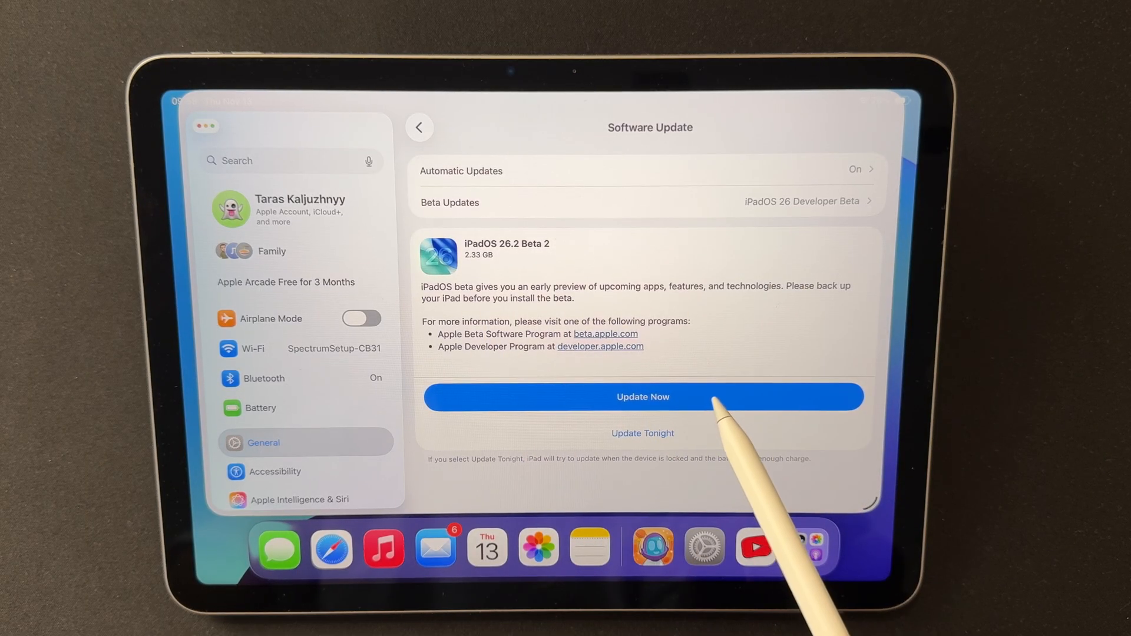
Start the iPadOS 26.2 Beta 2 update with Update Now.
click(642, 397)
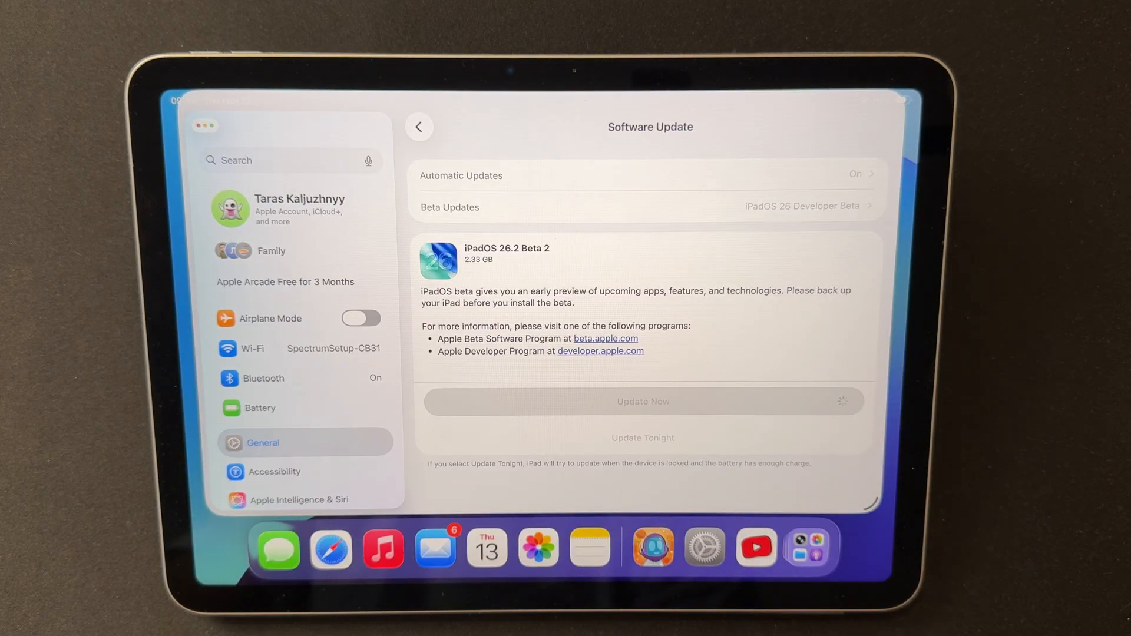
click(642, 401)
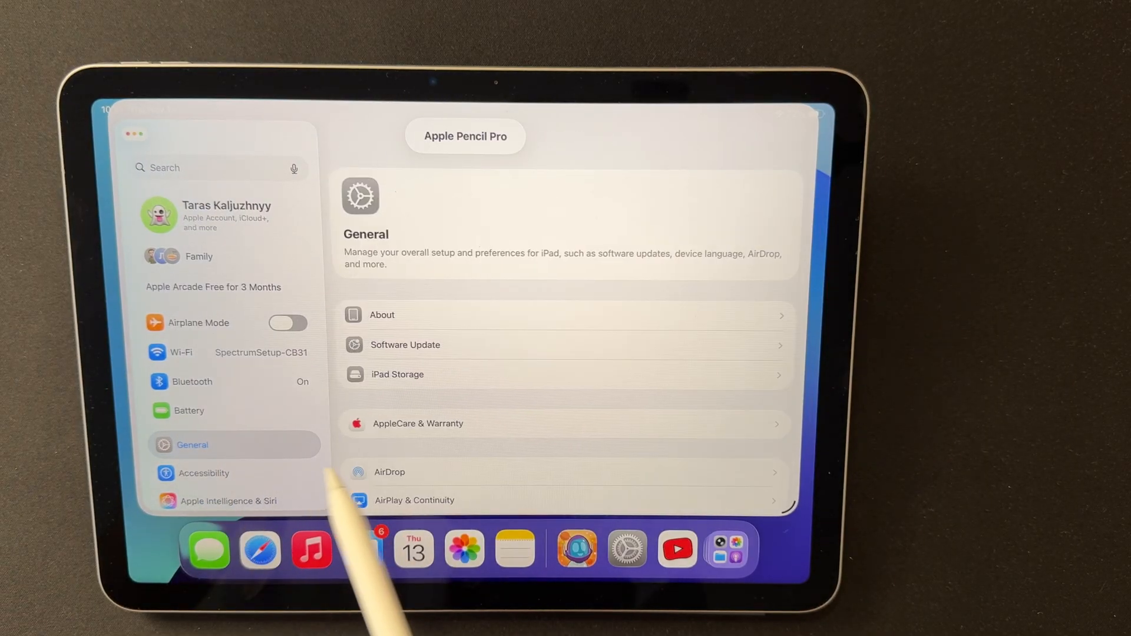
Check Software Update and More Details confirming iPadOS 26.2 is installed.
click(405, 345)
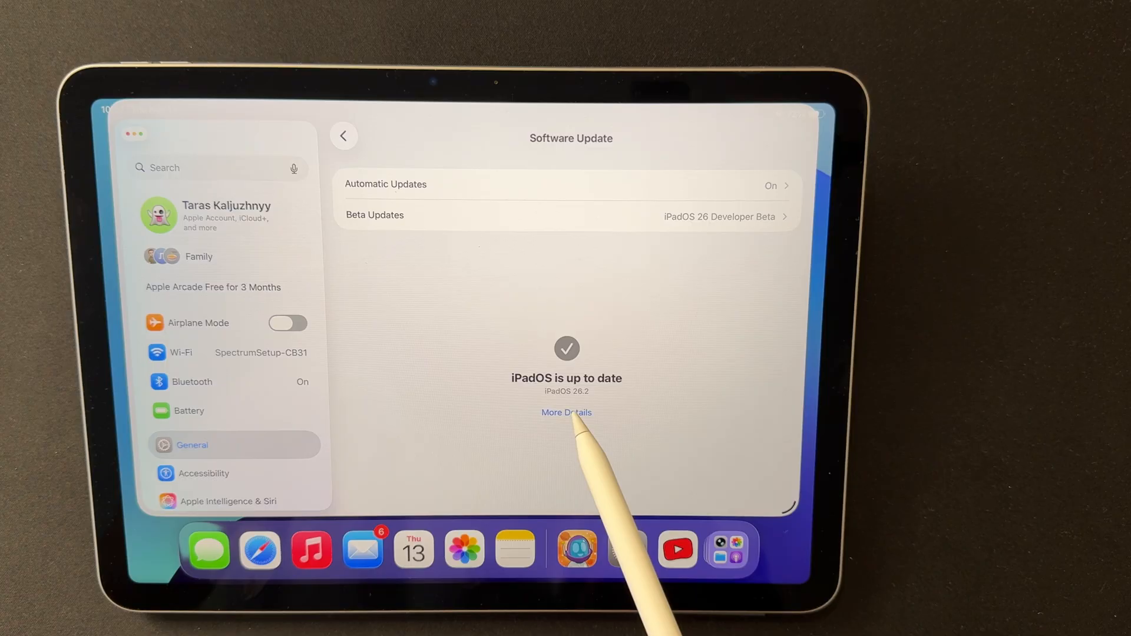
click(567, 413)
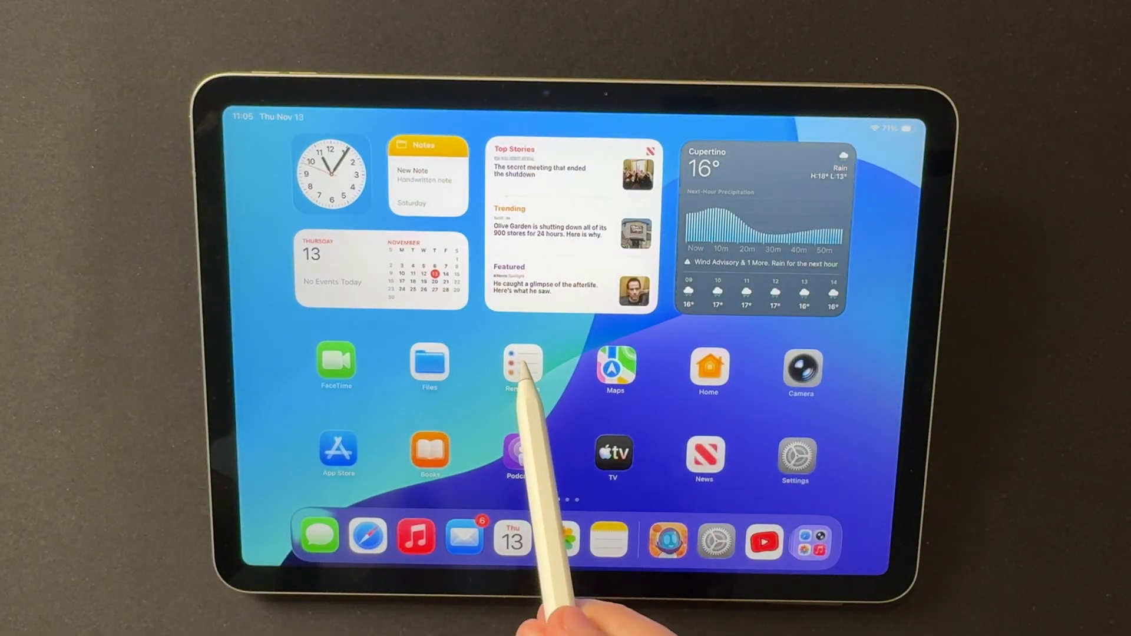
Open Reminders, continue past the Urgent Reminders intro, and tap a reminder.
click(523, 367)
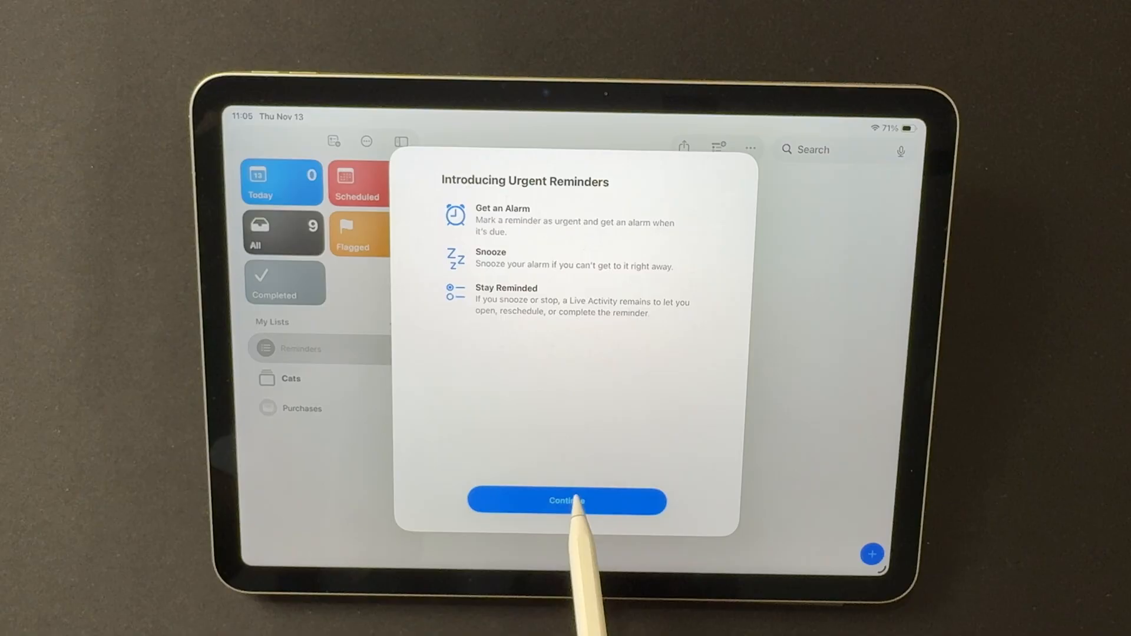
click(566, 501)
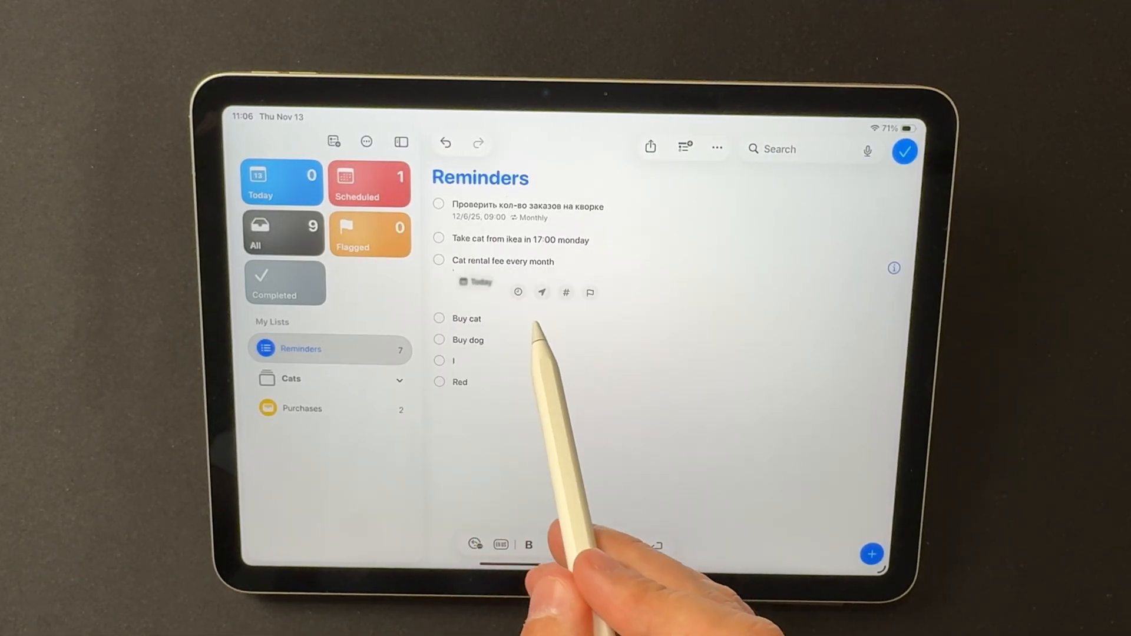
click(518, 293)
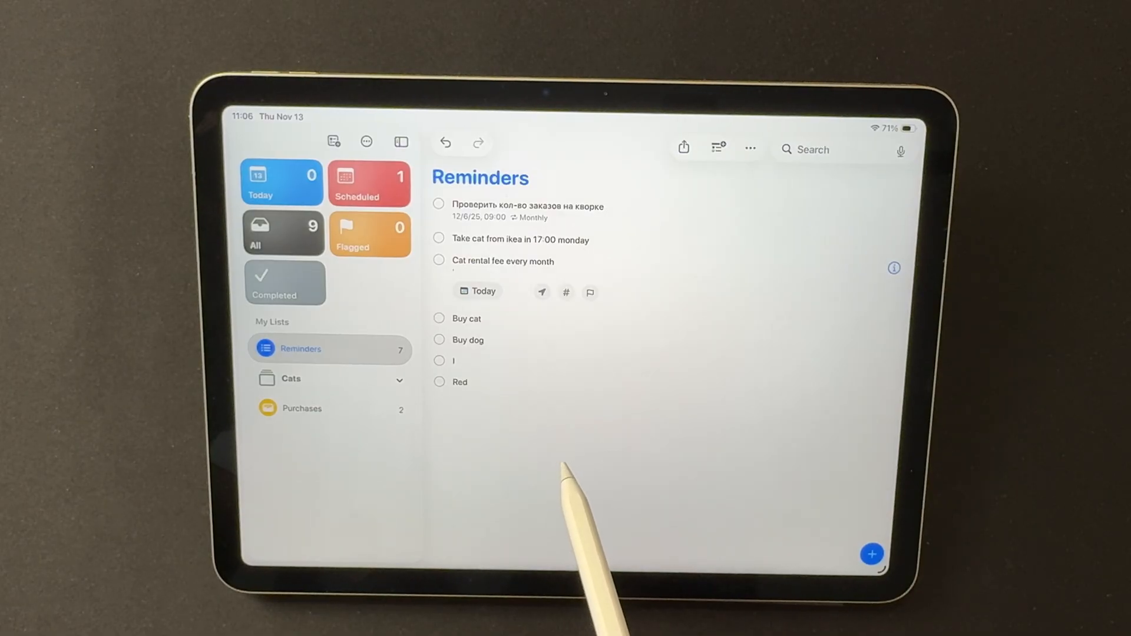
click(478, 292)
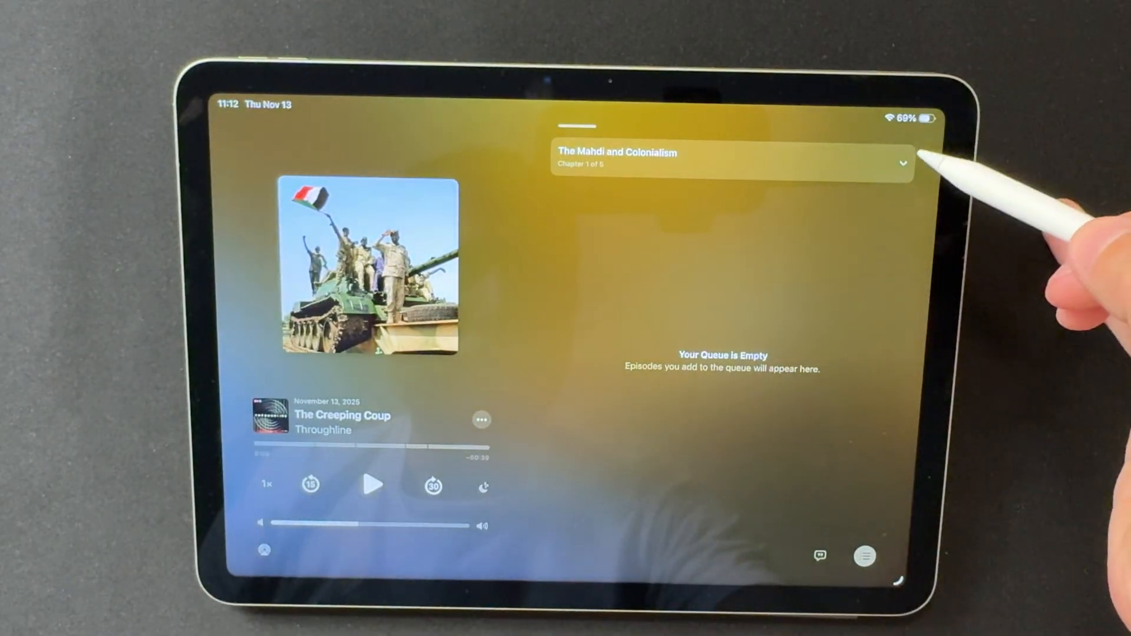
Expand the chapter list for The Creeping Coup in Podcasts' Now Playing view.
click(903, 161)
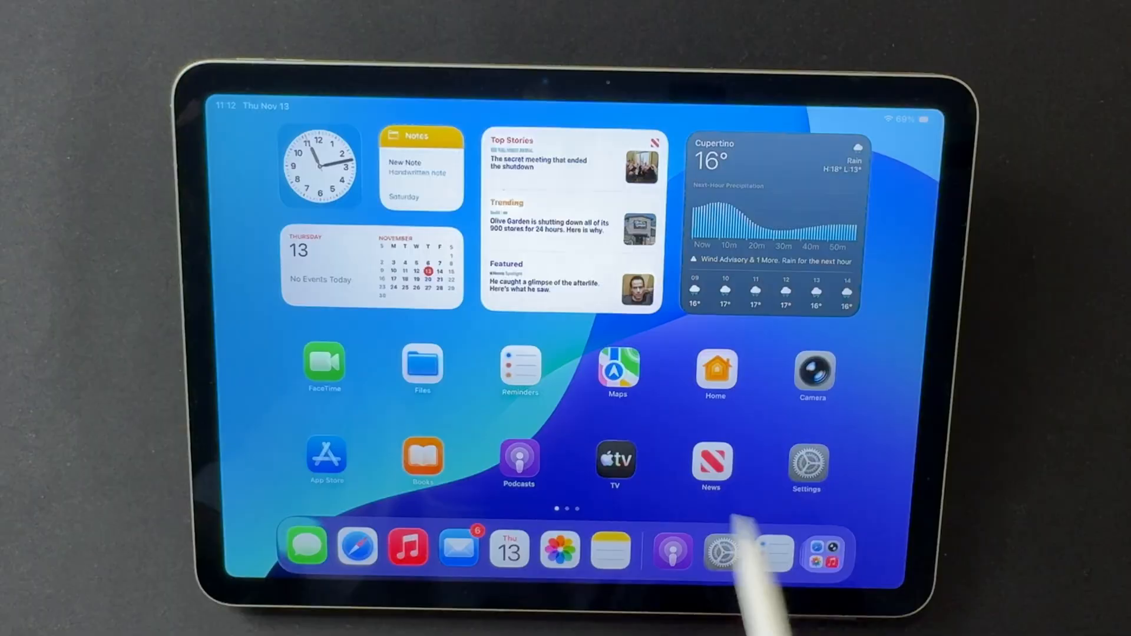
Open News to the November 13 Top Stories and scroll the sidebar.
click(711, 462)
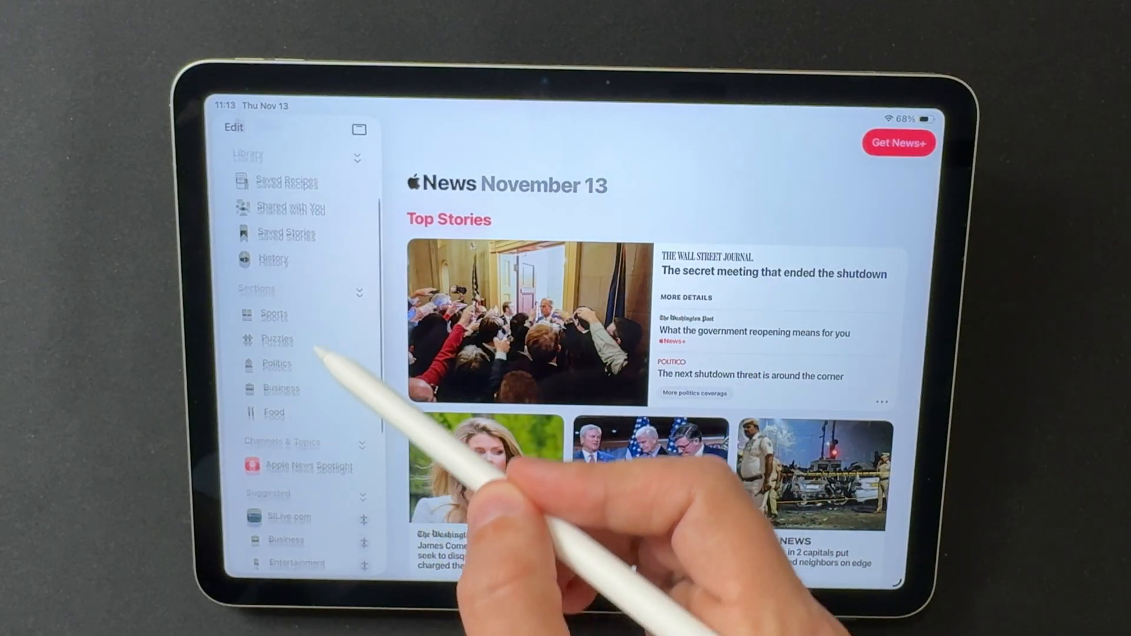
scroll(down, 3)
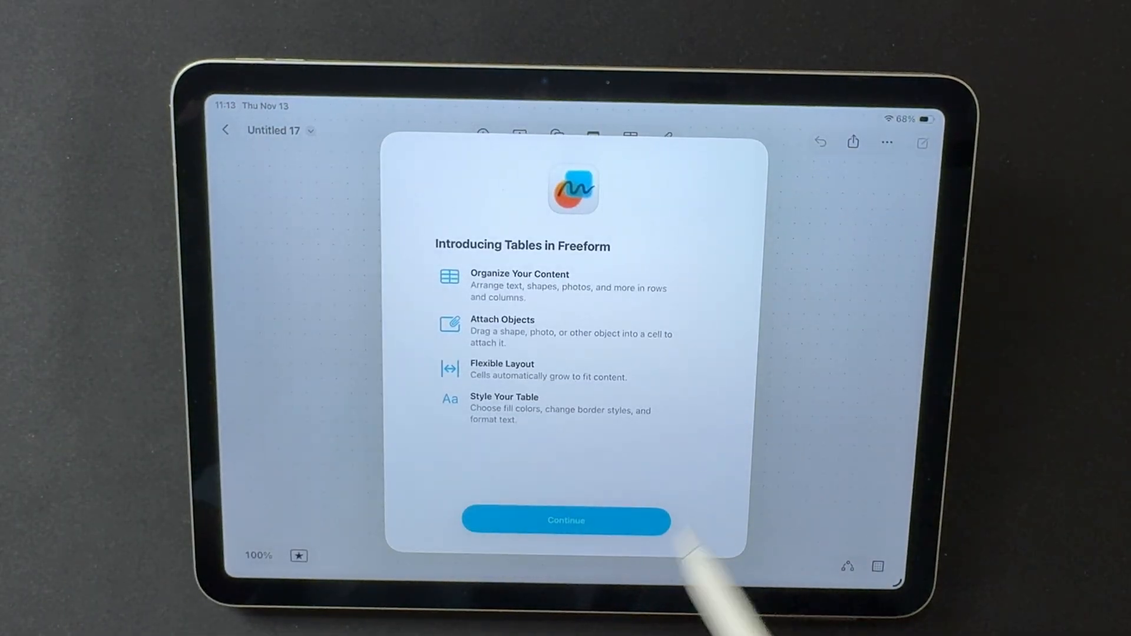
Dismiss the Tables intro and drag the two-by-two table much larger on the board.
click(566, 521)
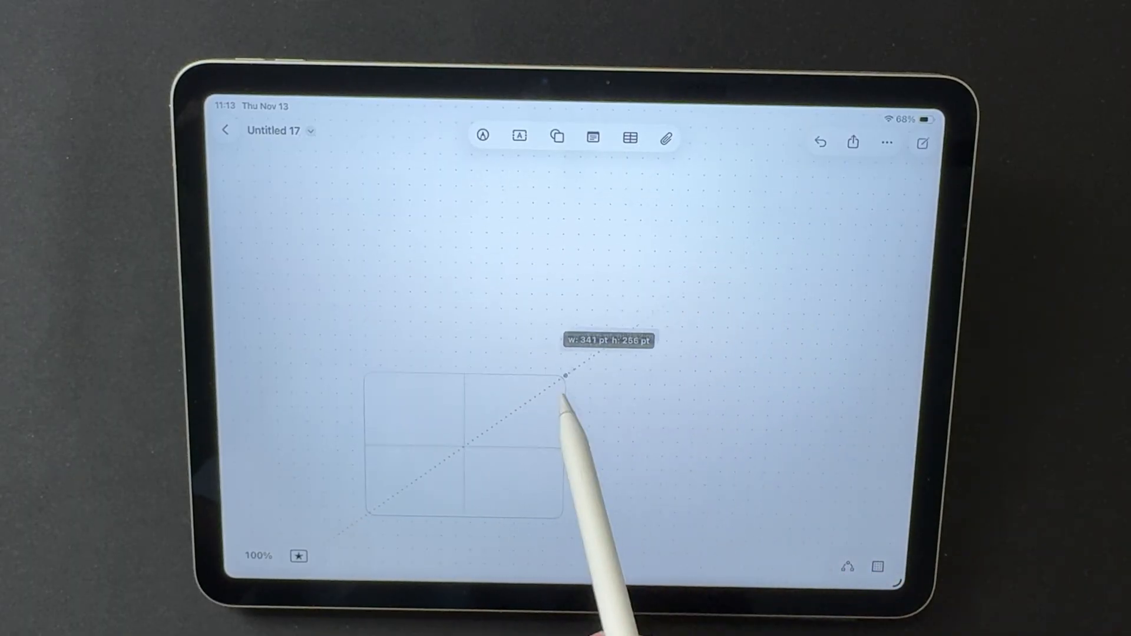
drag(564, 379, 559, 207)
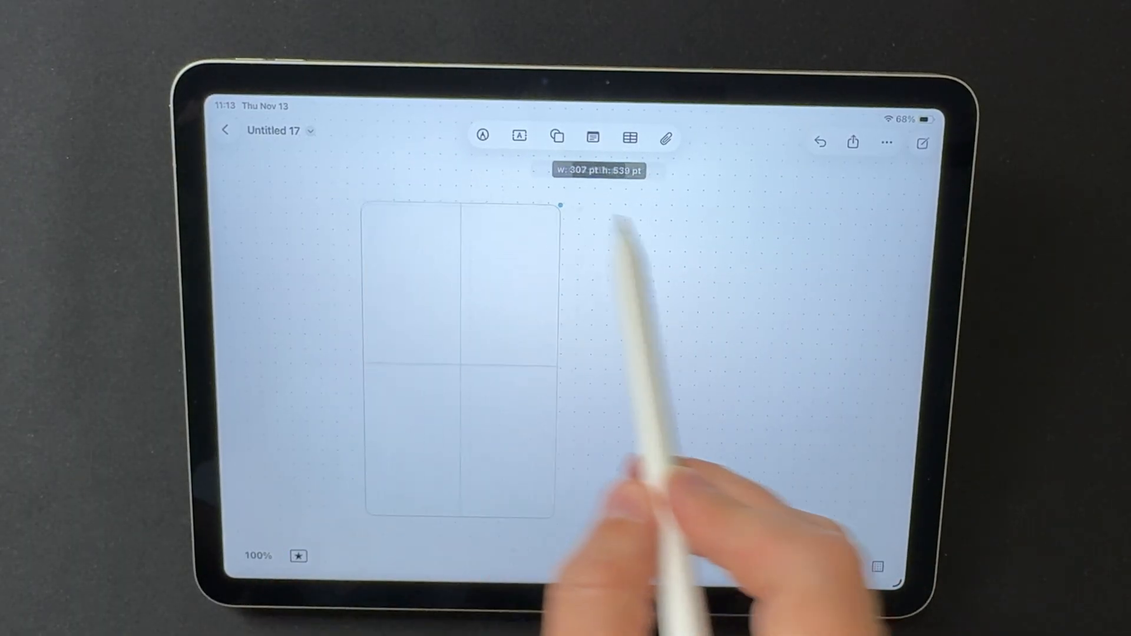
drag(562, 206, 895, 260)
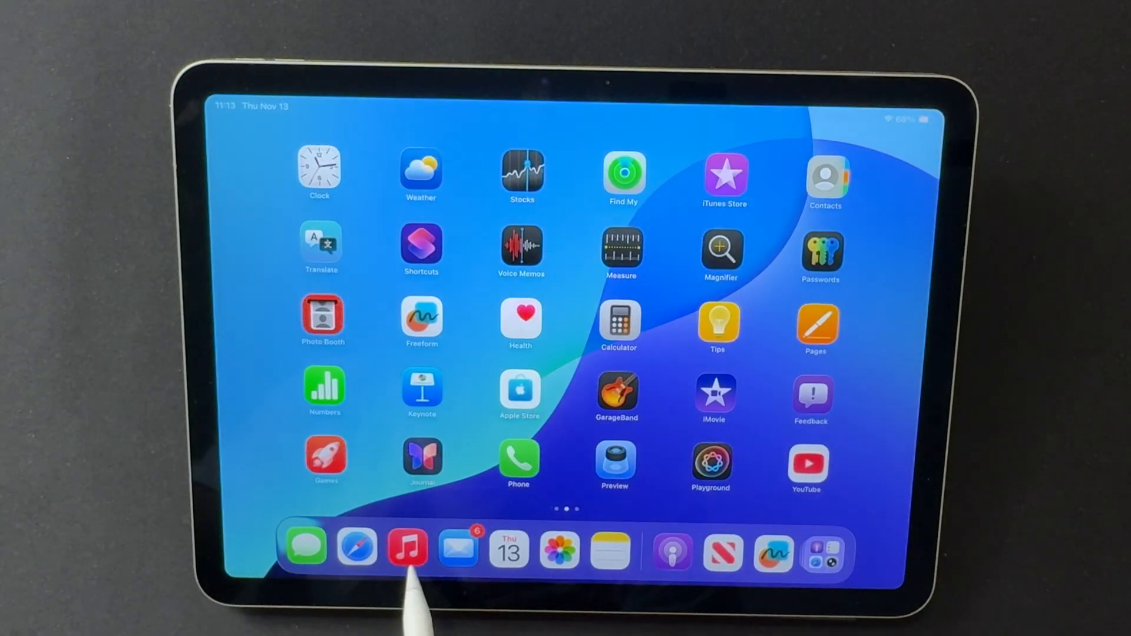
Open Music, close the Apple Music offer, and view the empty library Songs section.
click(407, 550)
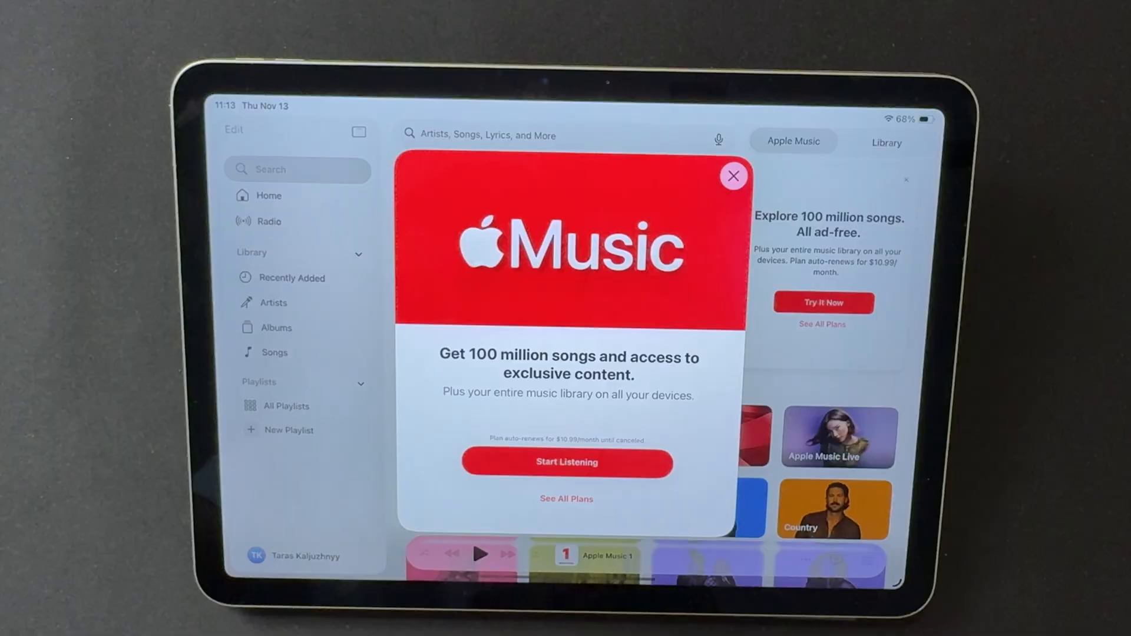
click(733, 176)
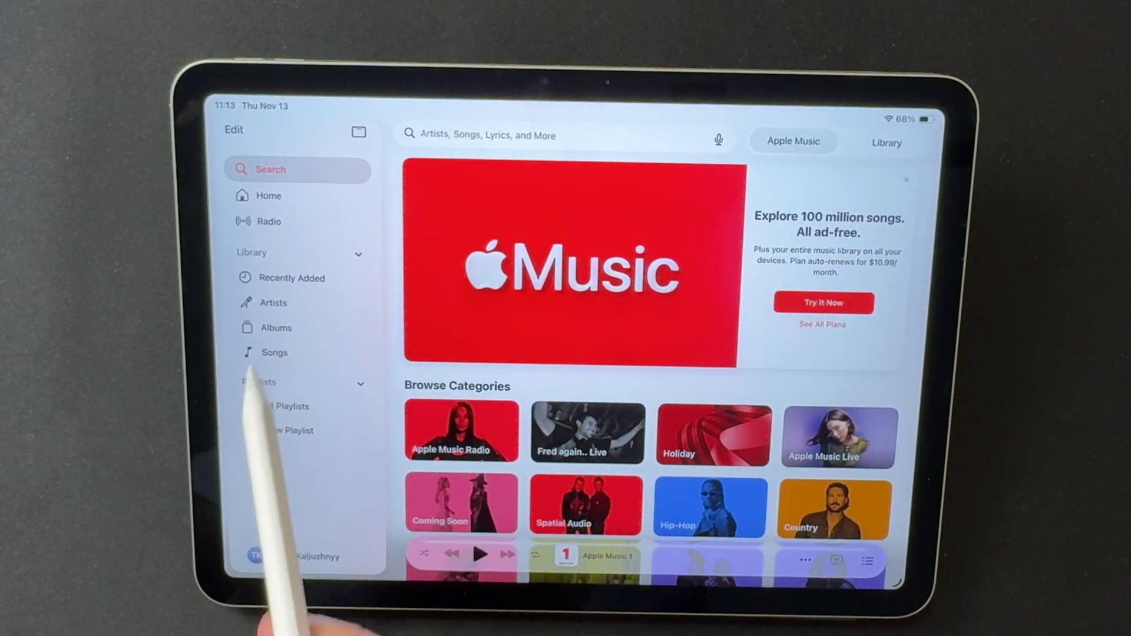
click(268, 195)
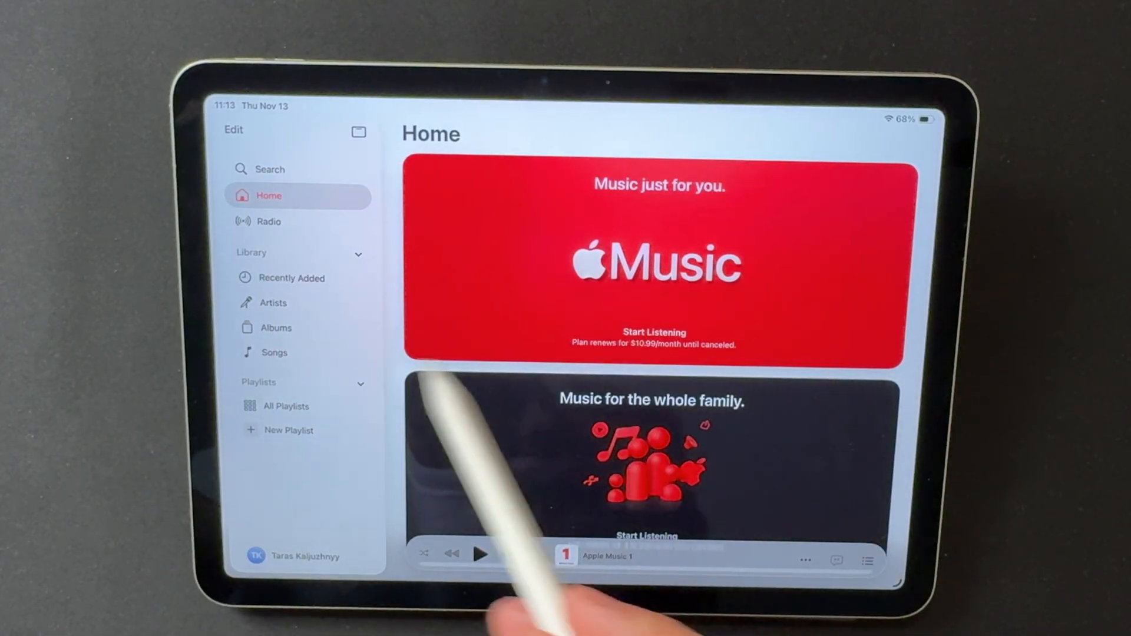
click(275, 353)
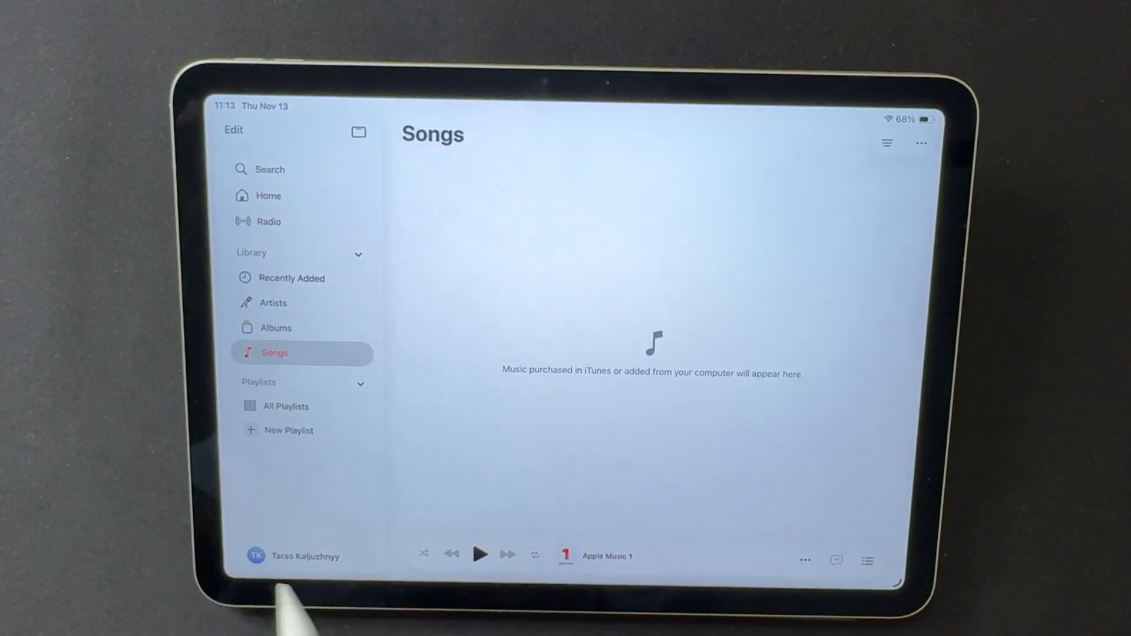
mouse_move(765, 491)
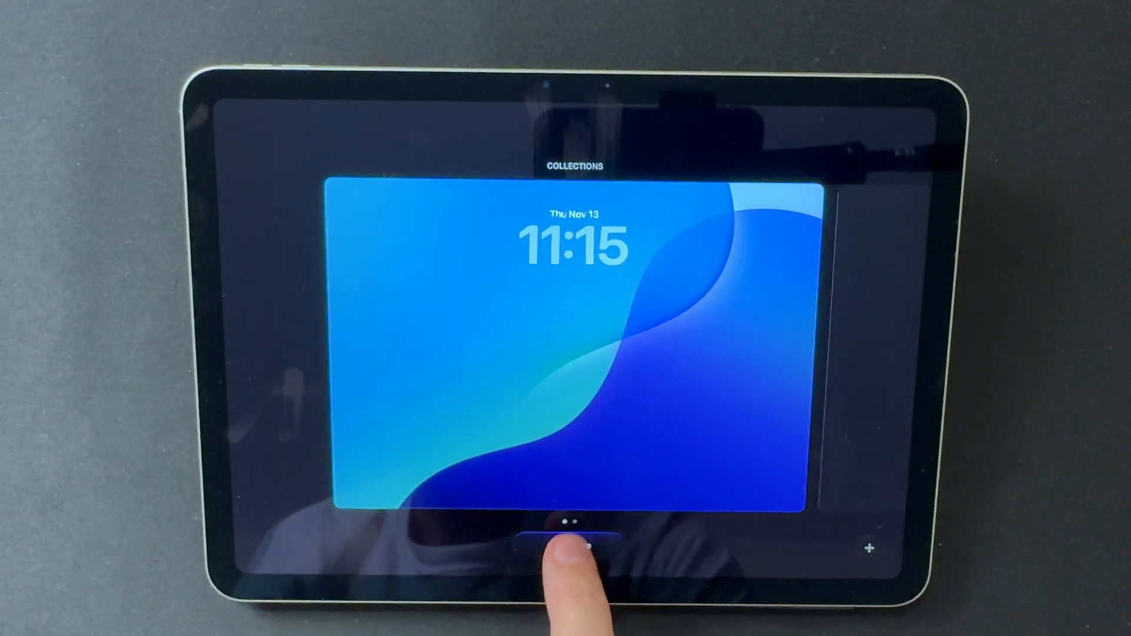
Customize the Indigo Lock Screen's clock colour and save with Done.
click(575, 241)
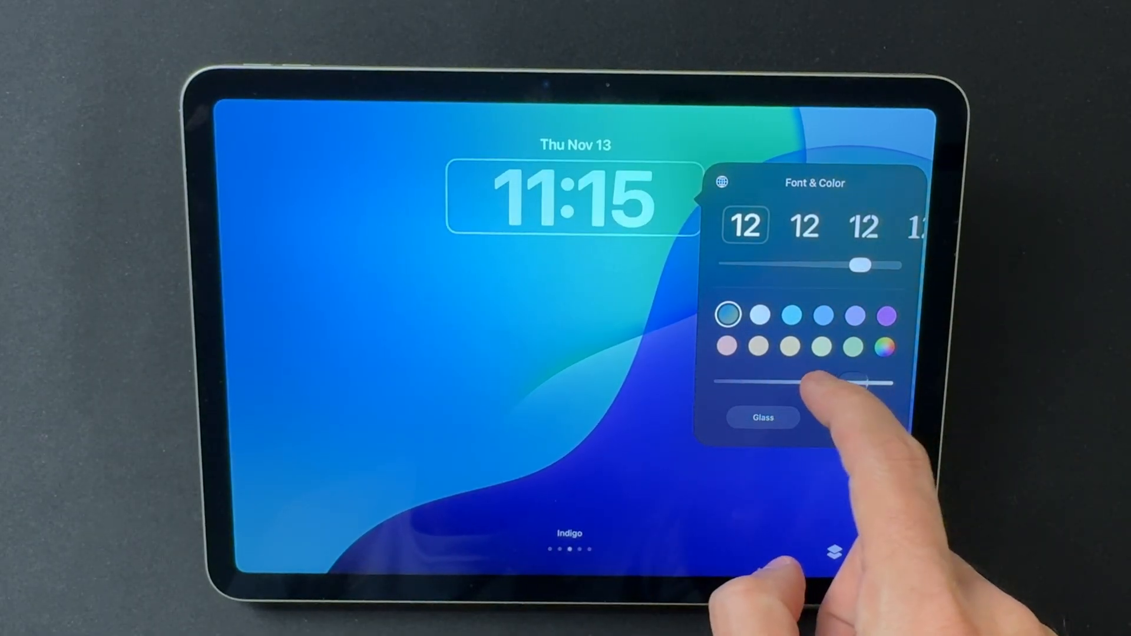
click(855, 316)
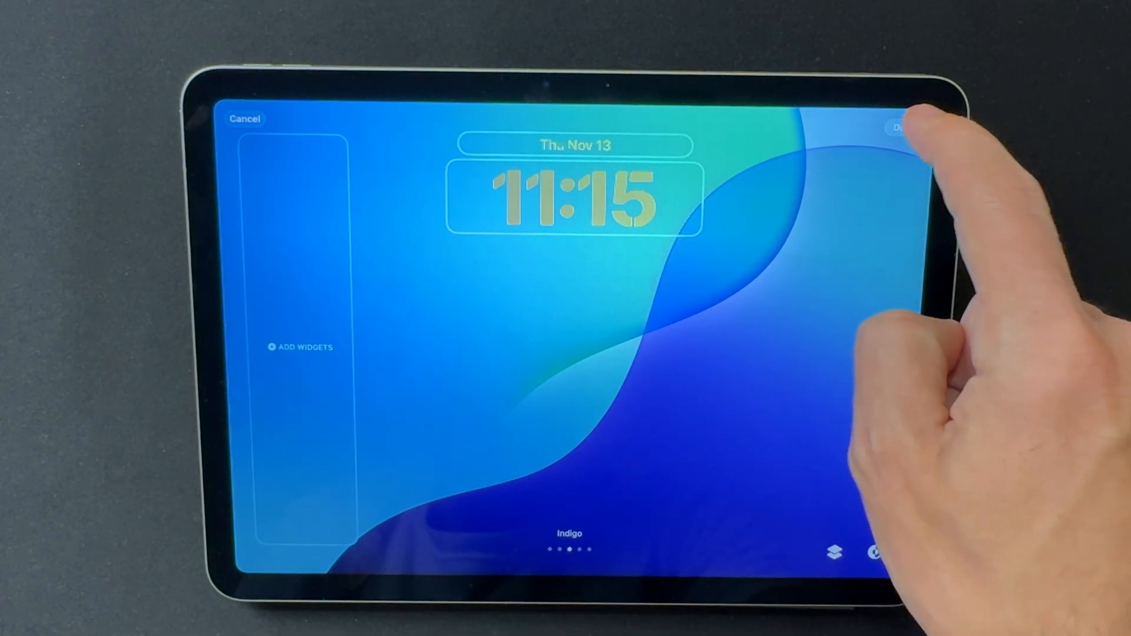
click(898, 129)
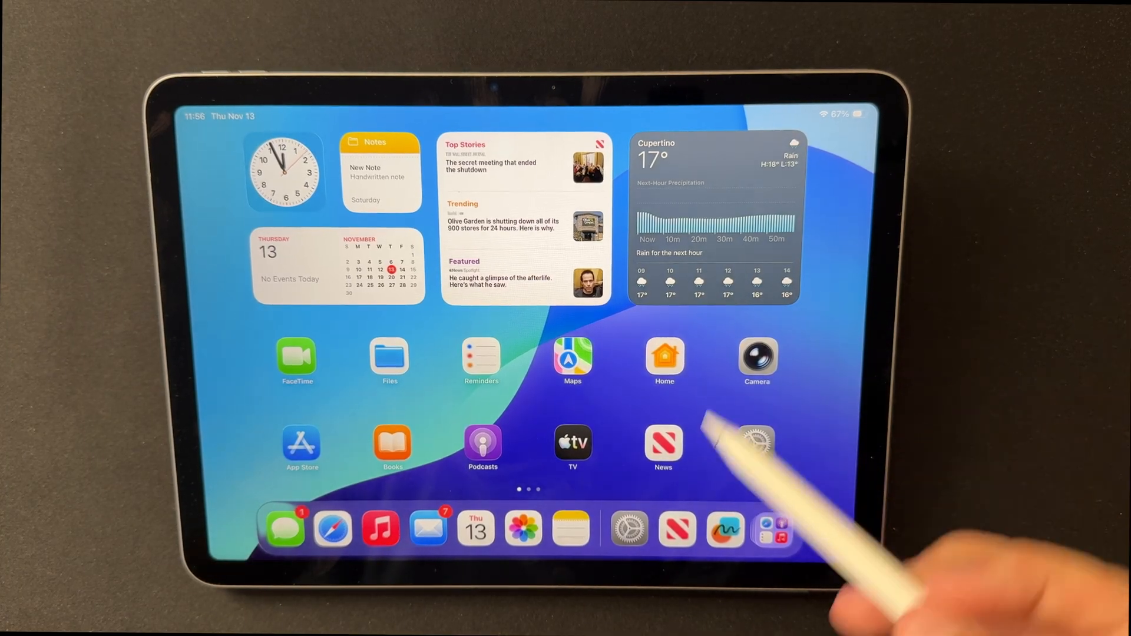
click(332, 529)
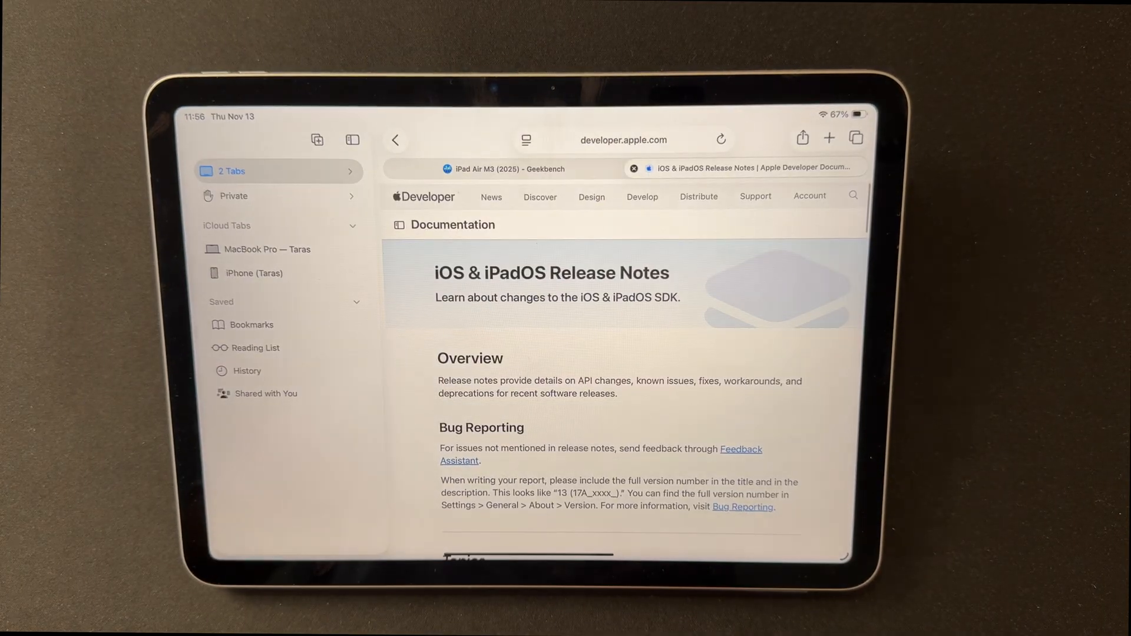
scroll(down, 3)
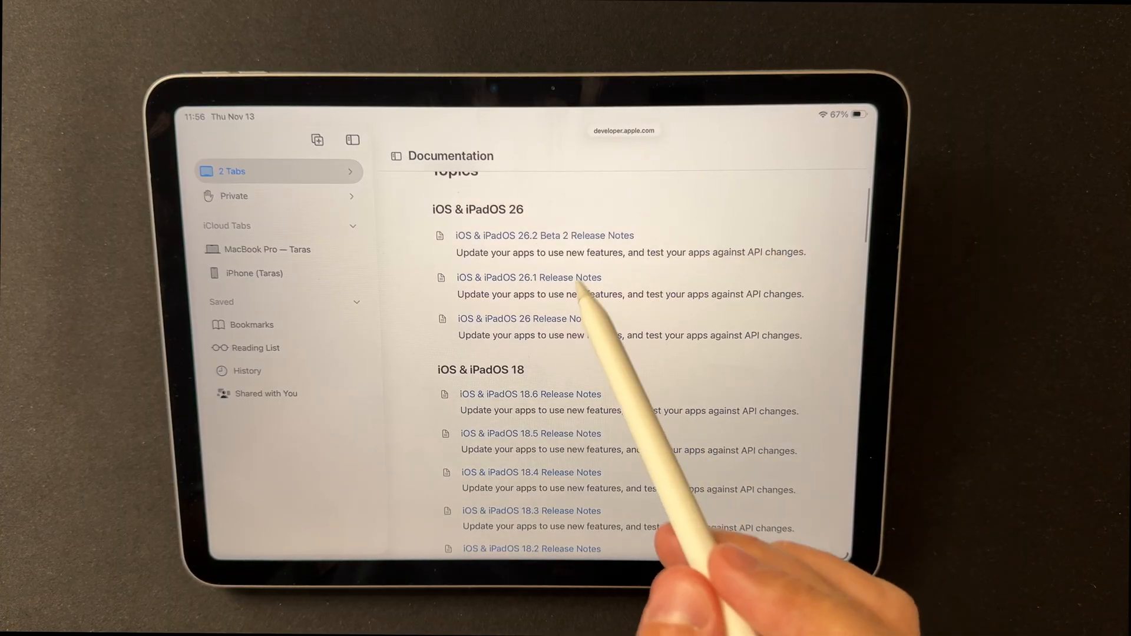
click(544, 235)
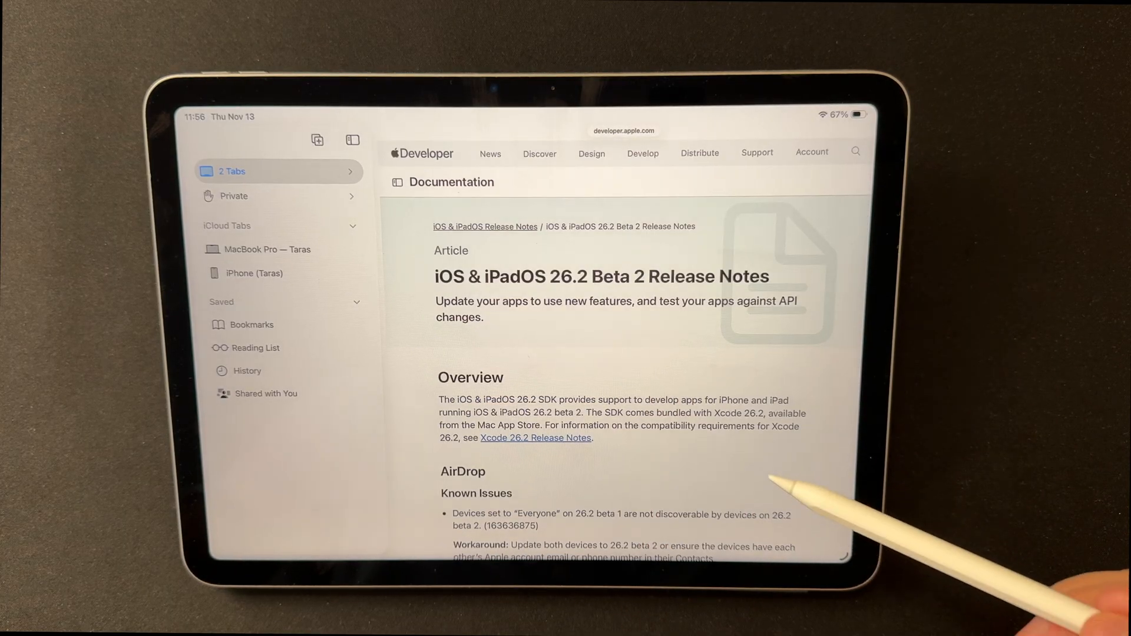
scroll(down, 3)
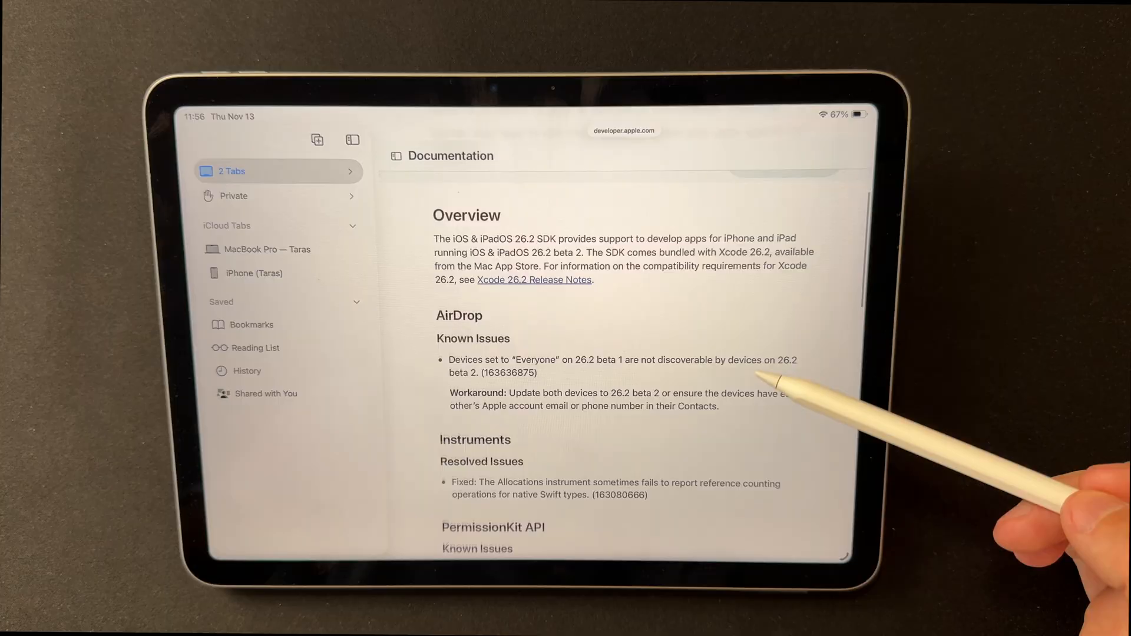
scroll(down, 3)
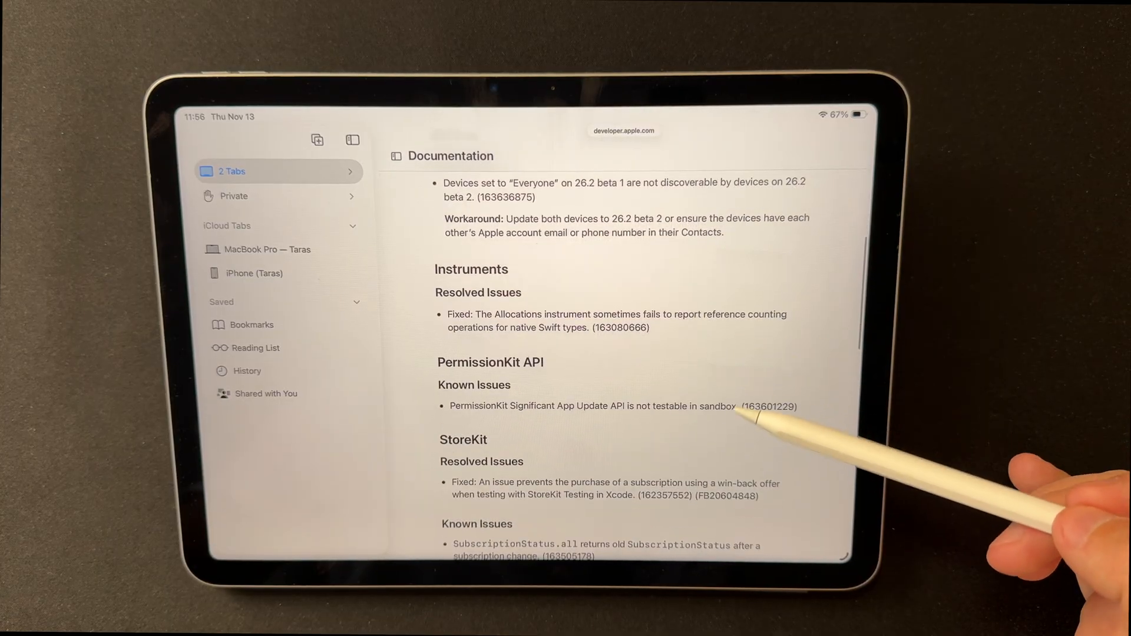
scroll(down, 3)
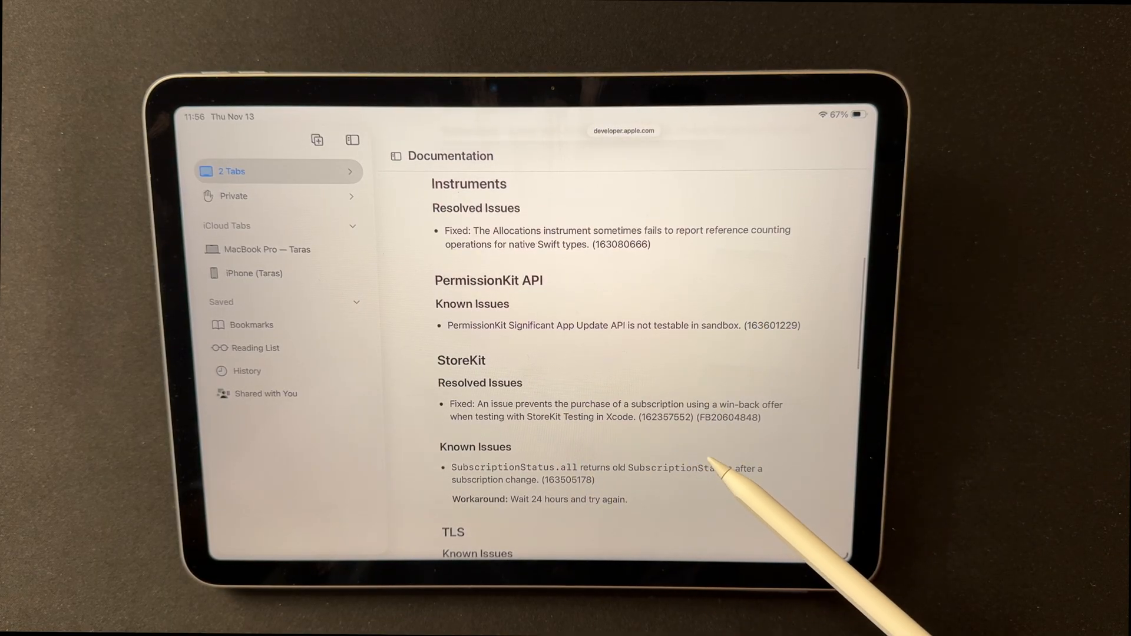
scroll(down, 3)
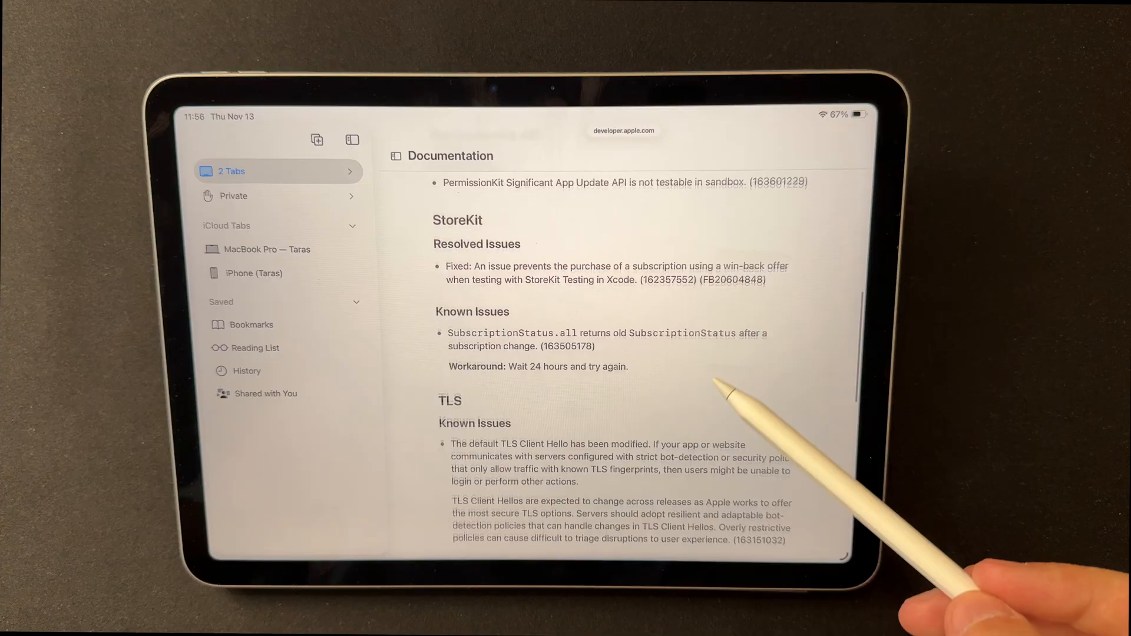
scroll(down, 3)
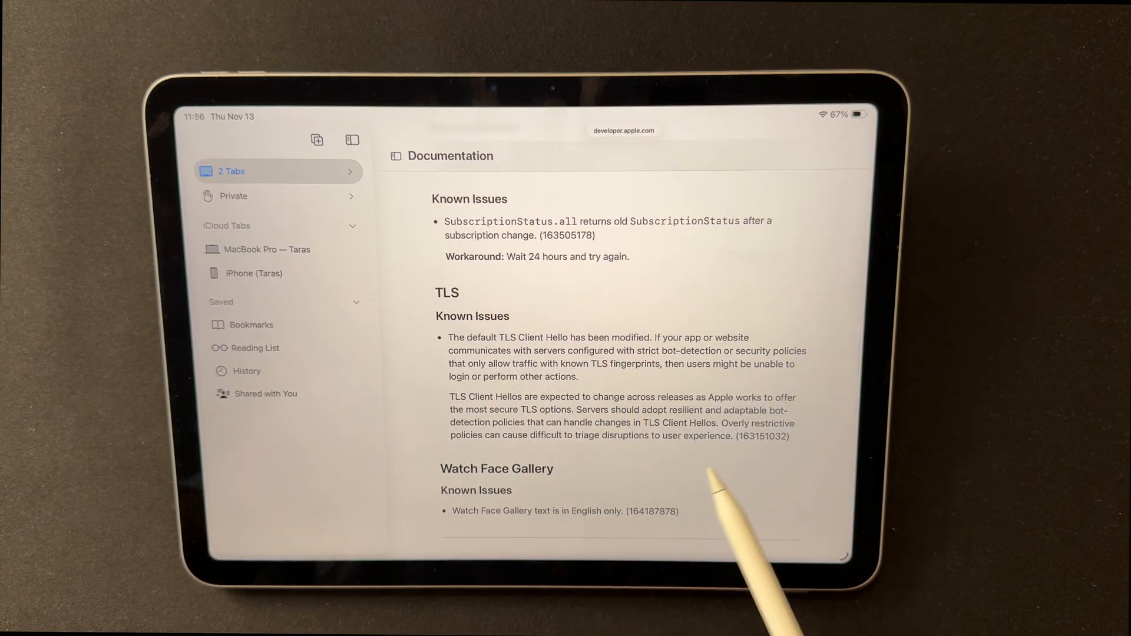
scroll(down, 3)
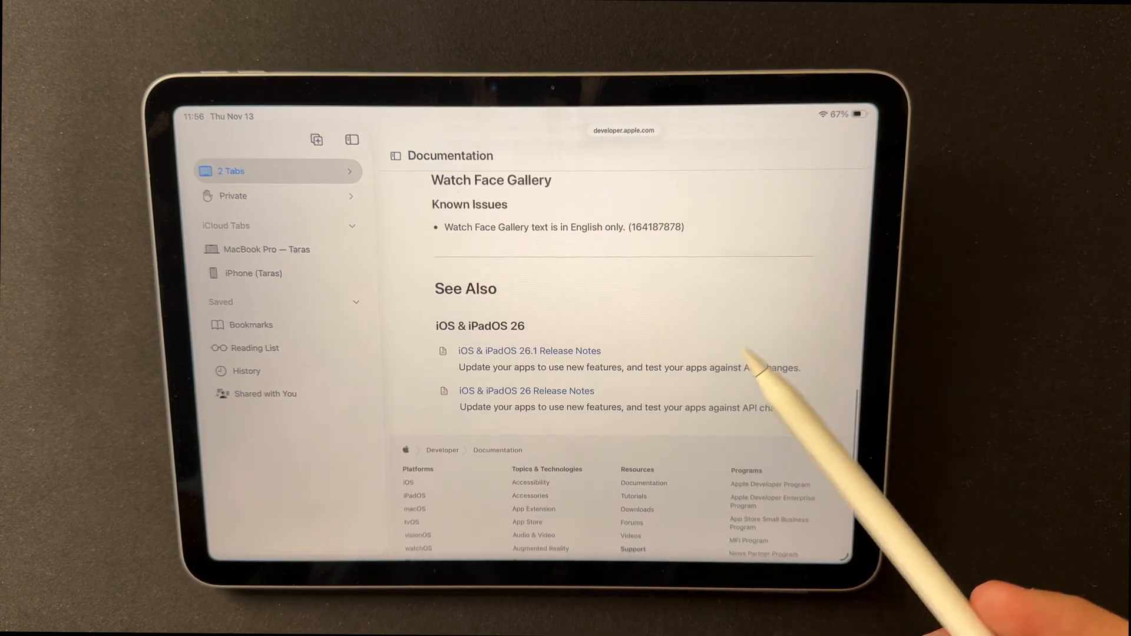
scroll(down, 3)
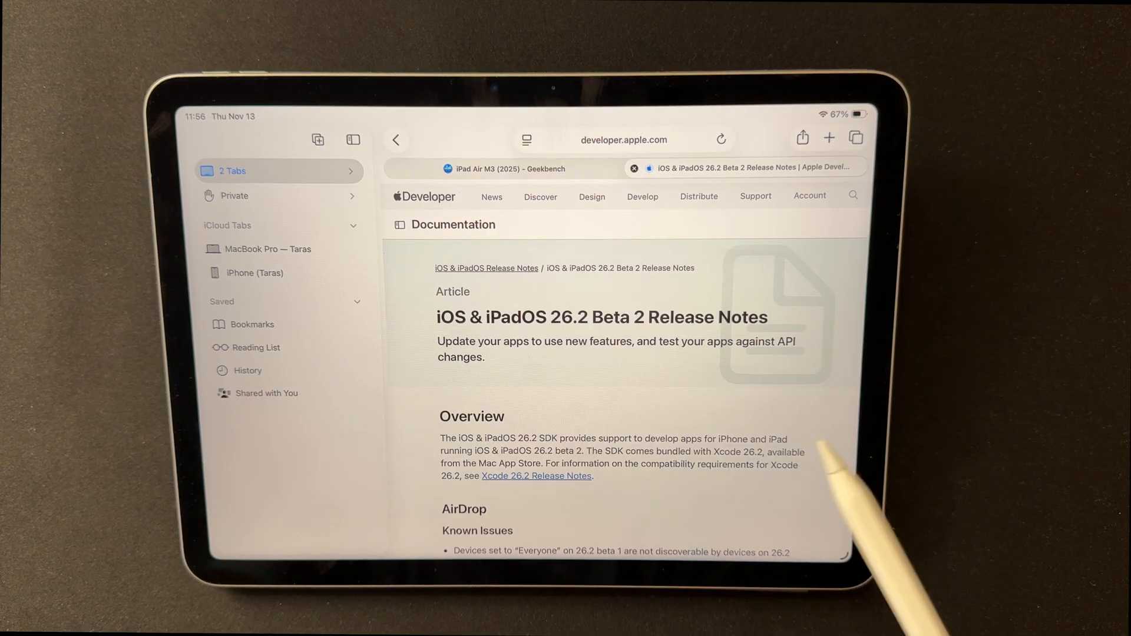
mouse_move(801, 469)
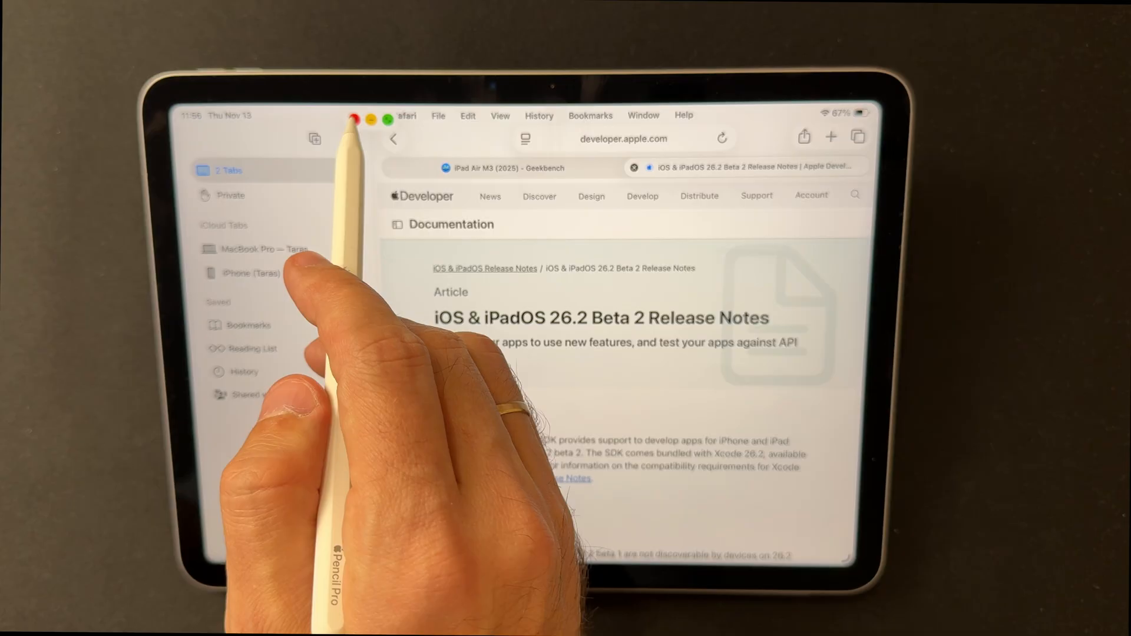
View the iPad Air M3 (2025) Geekbench Single-Core and Multi-Core scores tab.
click(505, 168)
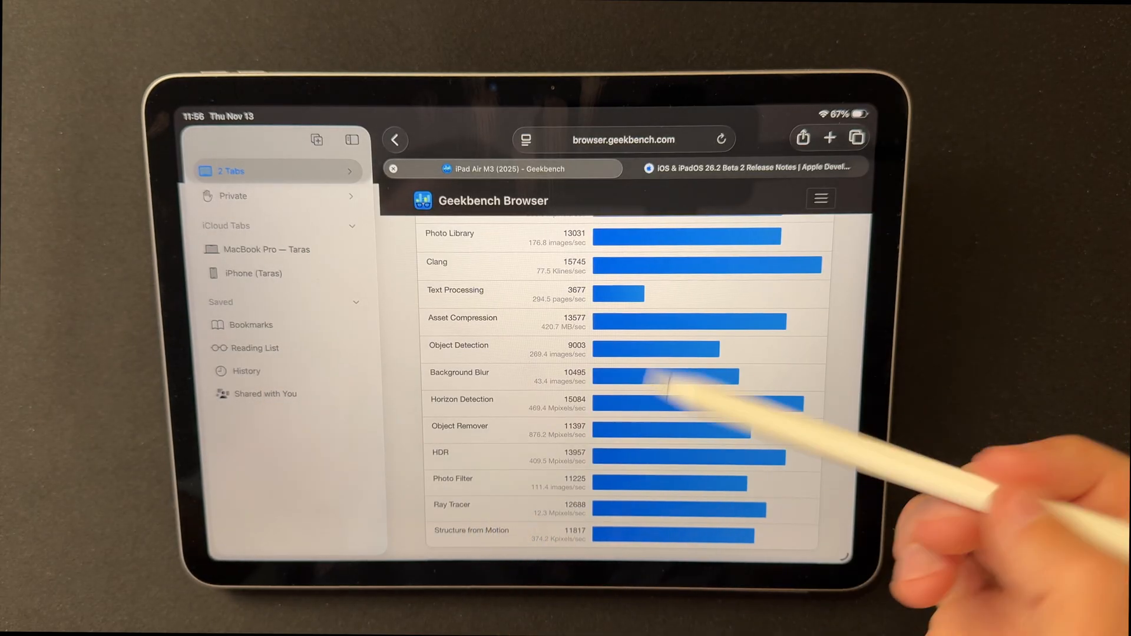
scroll(up, 3)
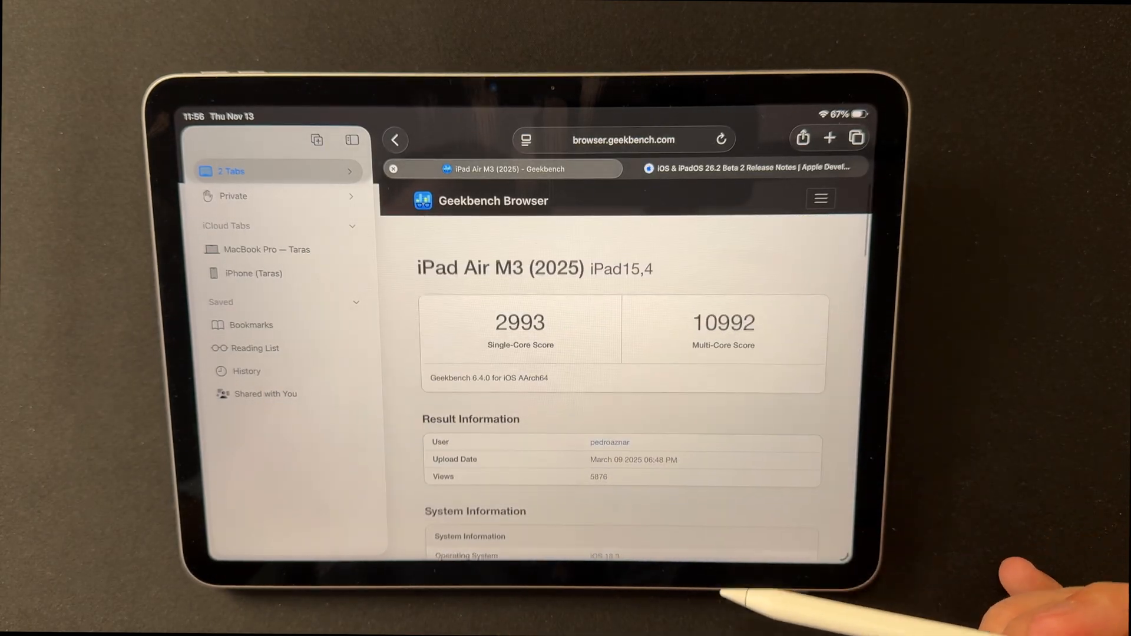
scroll(down, 3)
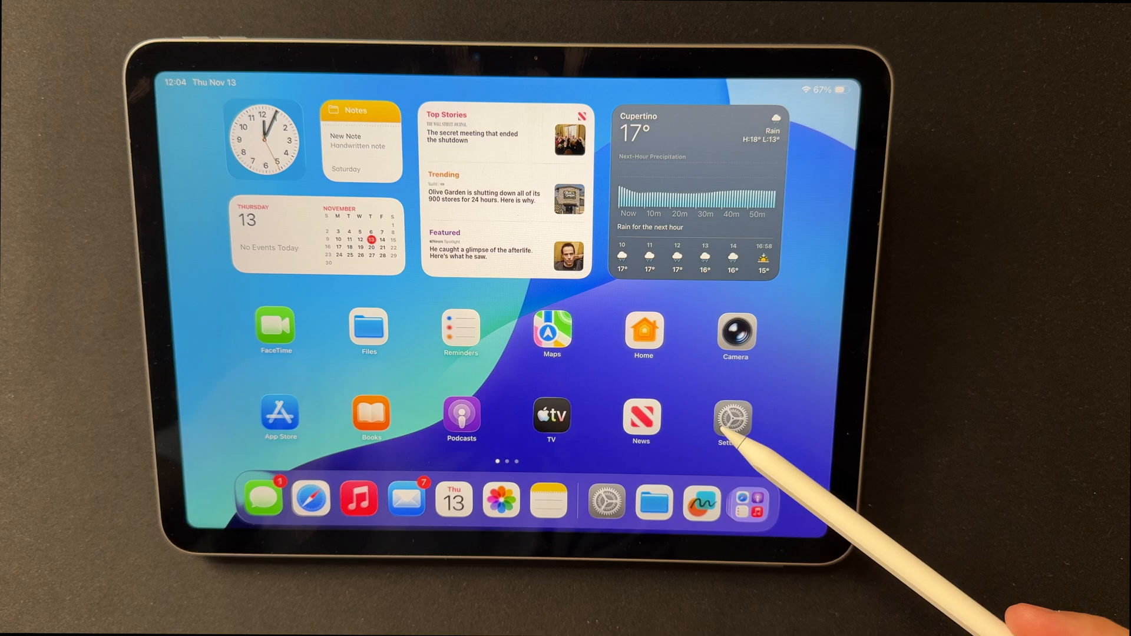
Open Battery settings and view the full battery usage with daily usage and screen times.
click(733, 418)
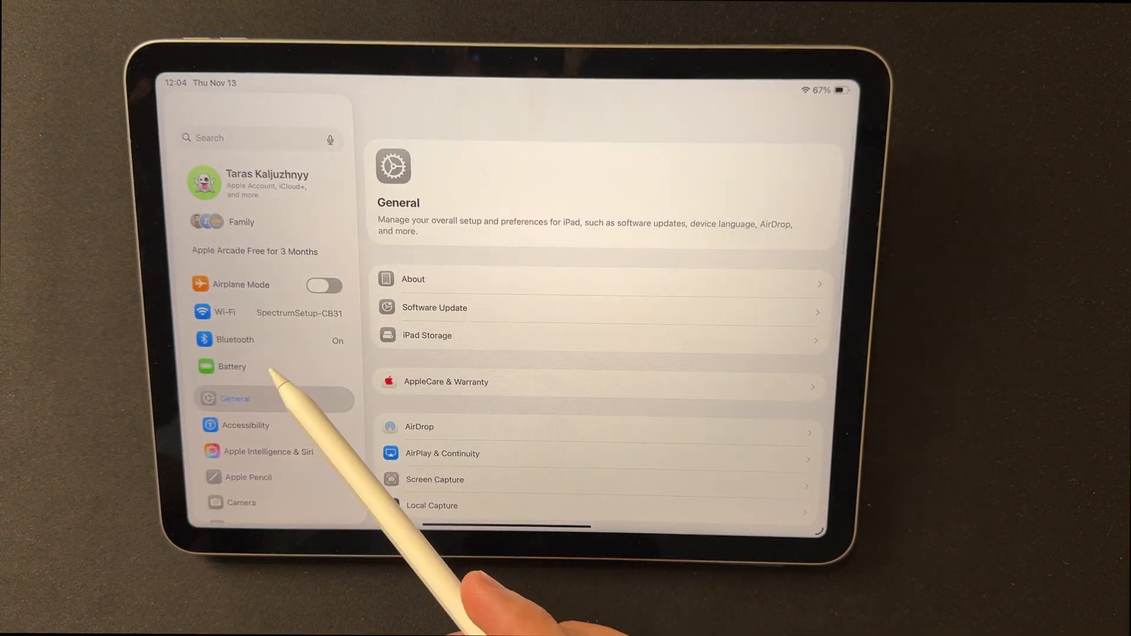
click(231, 366)
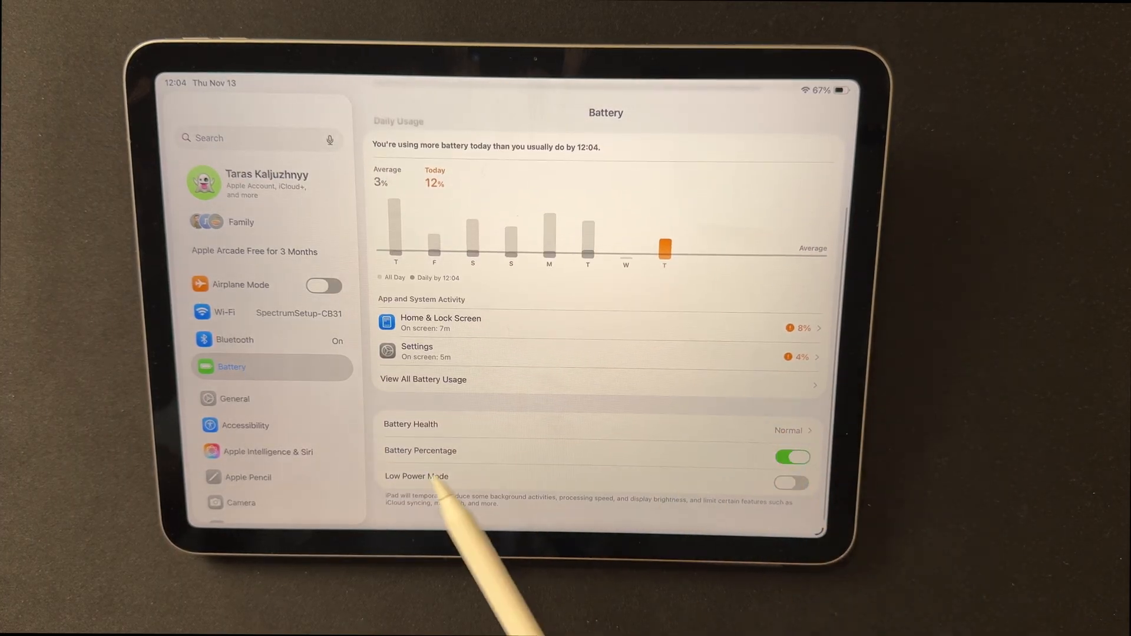
mouse_move(830, 375)
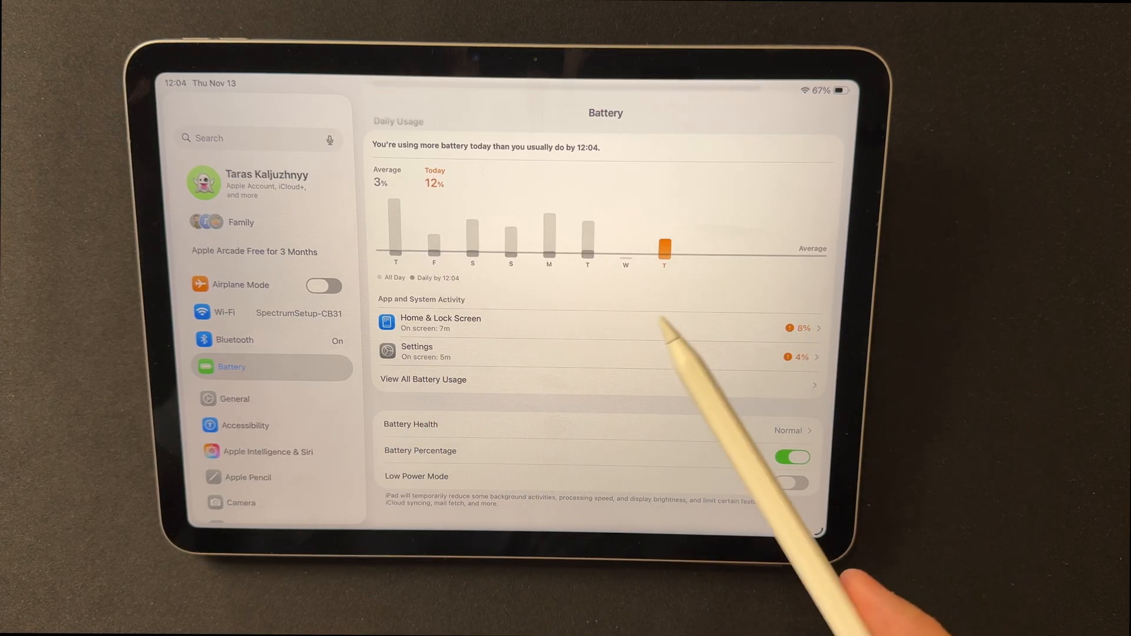
click(423, 380)
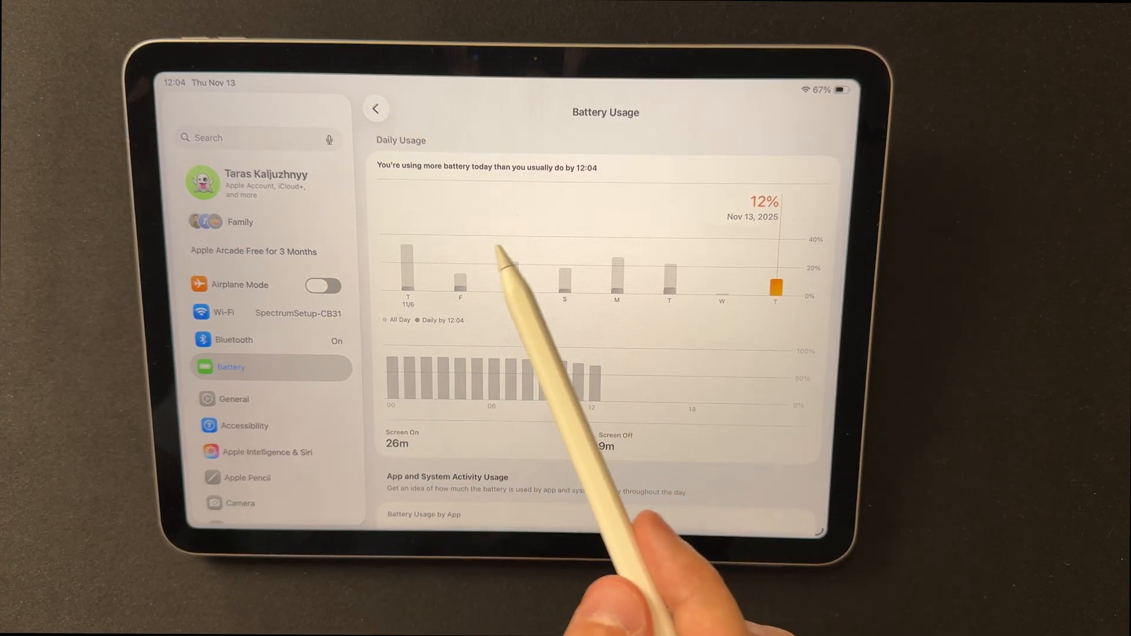
Check Battery Health (Normal, 100% maximum capacity, 5 cycles), then go to General.
click(375, 108)
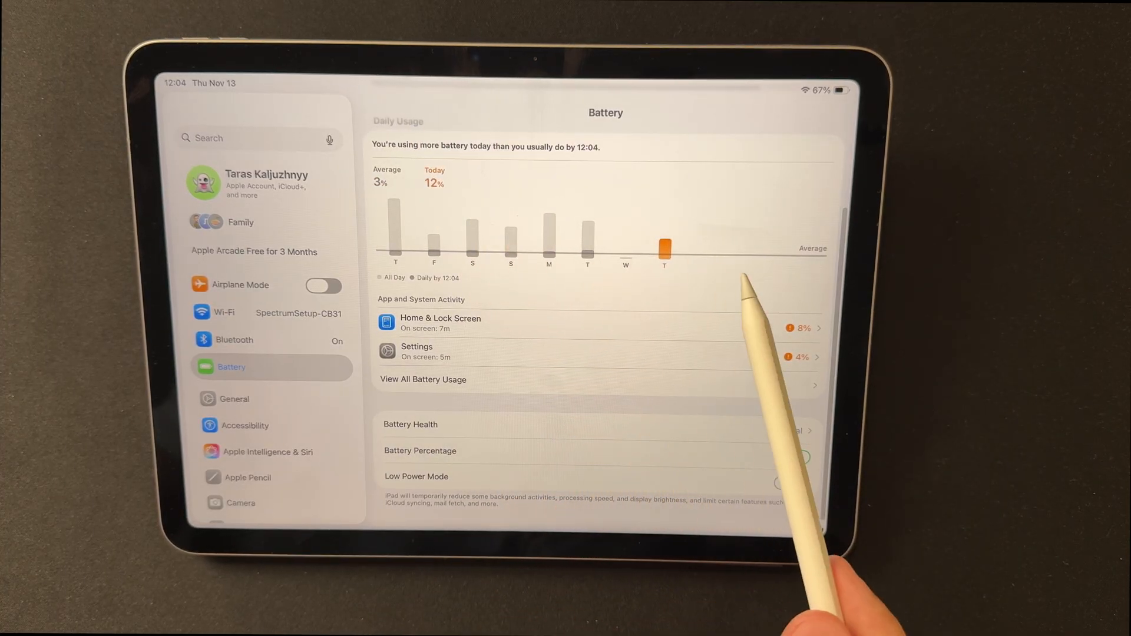
click(791, 457)
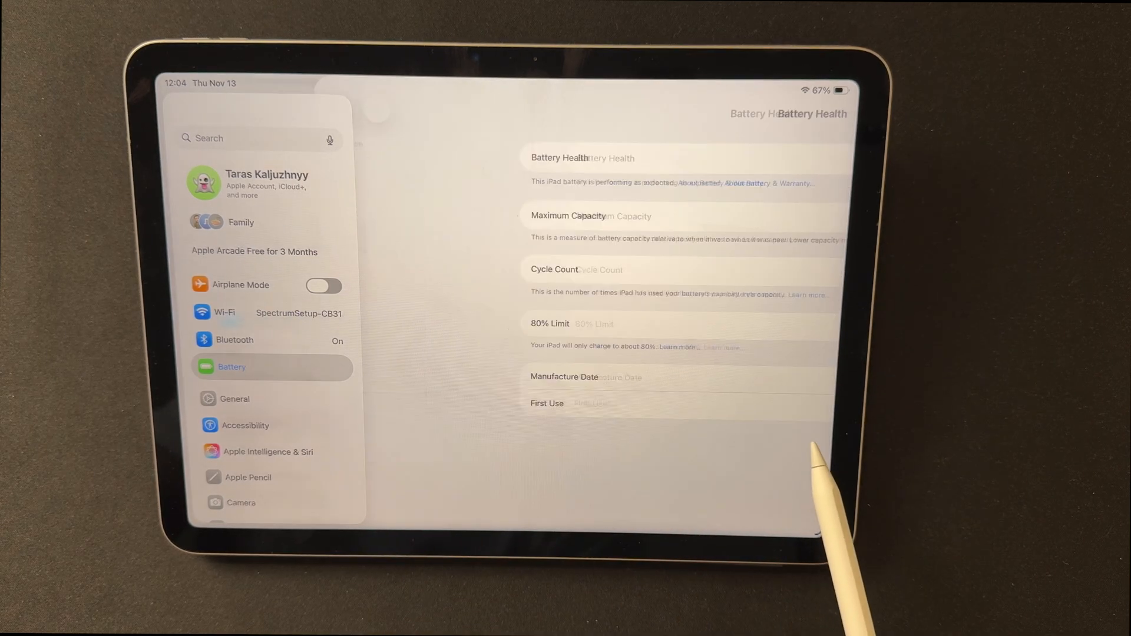
click(799, 327)
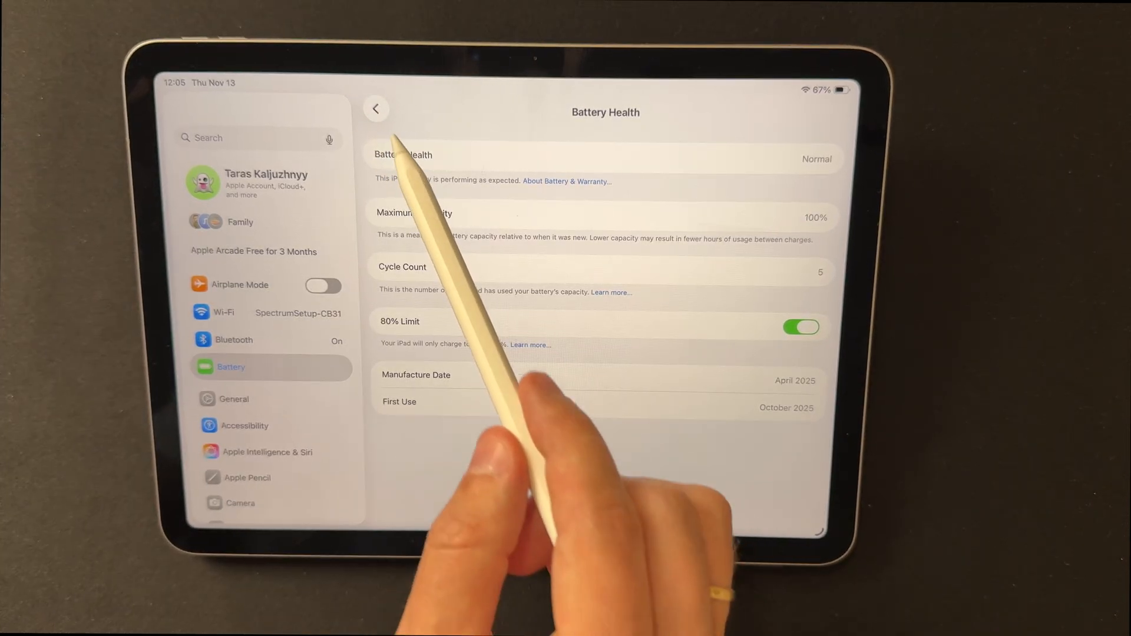
click(235, 399)
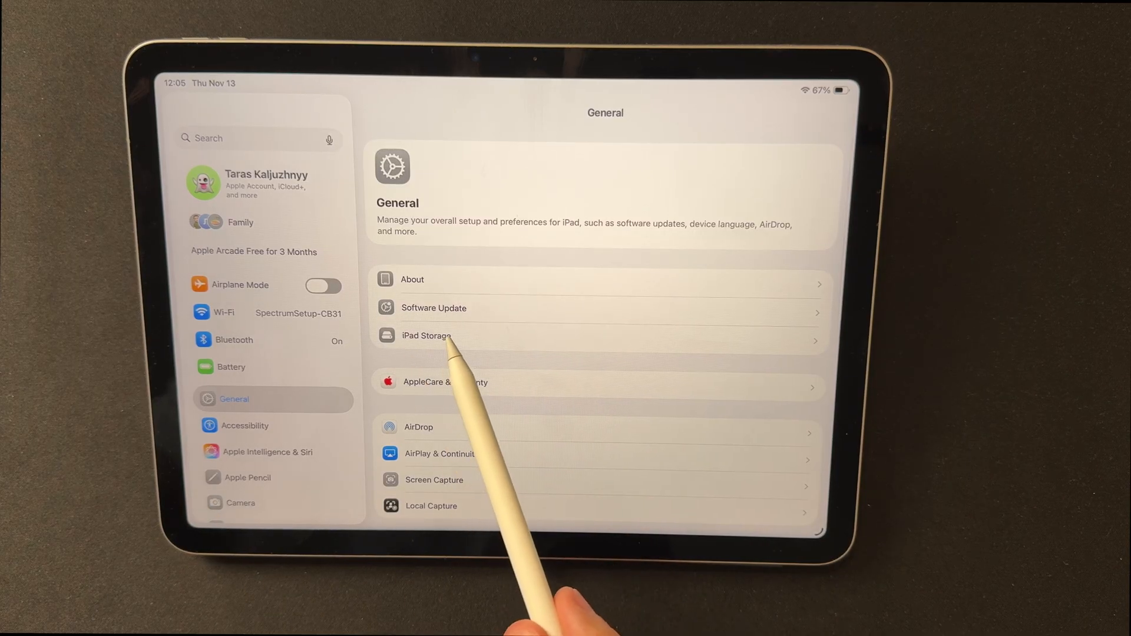
Review iPad Storage (49.72 GB of 128 GB) down to iPadOS and System Data, then go Home.
click(425, 336)
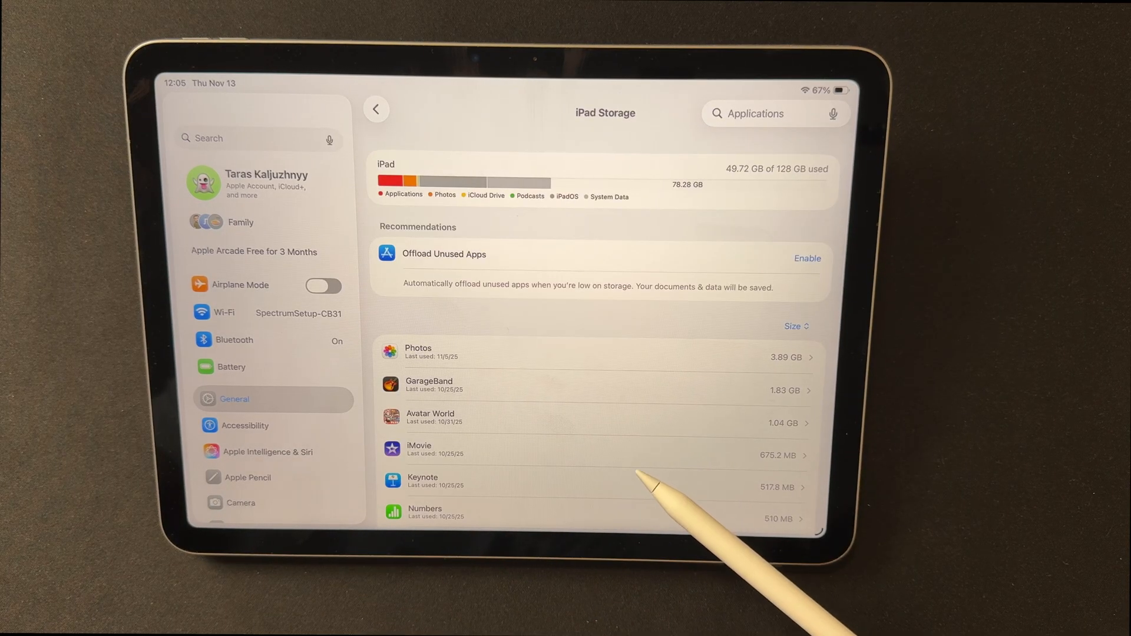
scroll(down, 3)
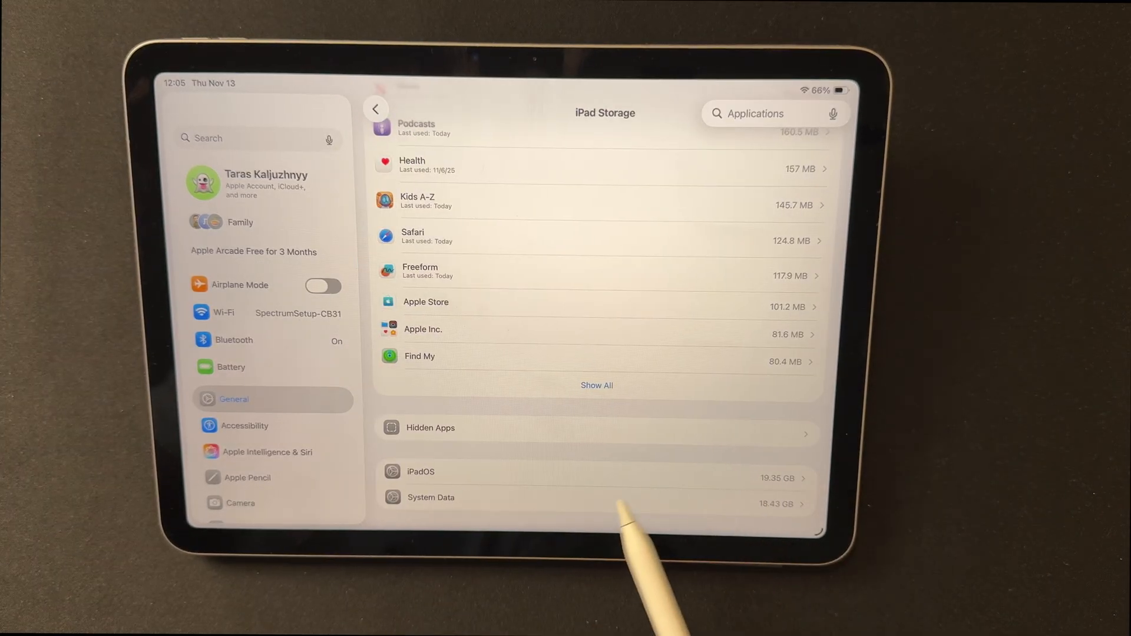
click(429, 497)
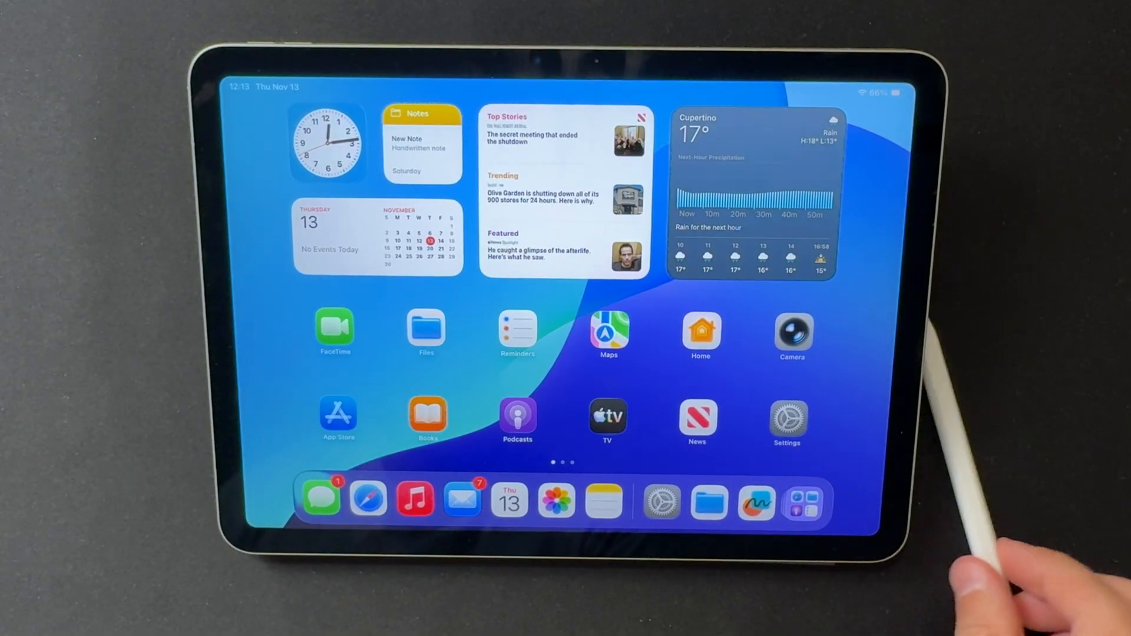
Open Calendar and switch from November 2025 month view to the 2025 year view.
click(508, 498)
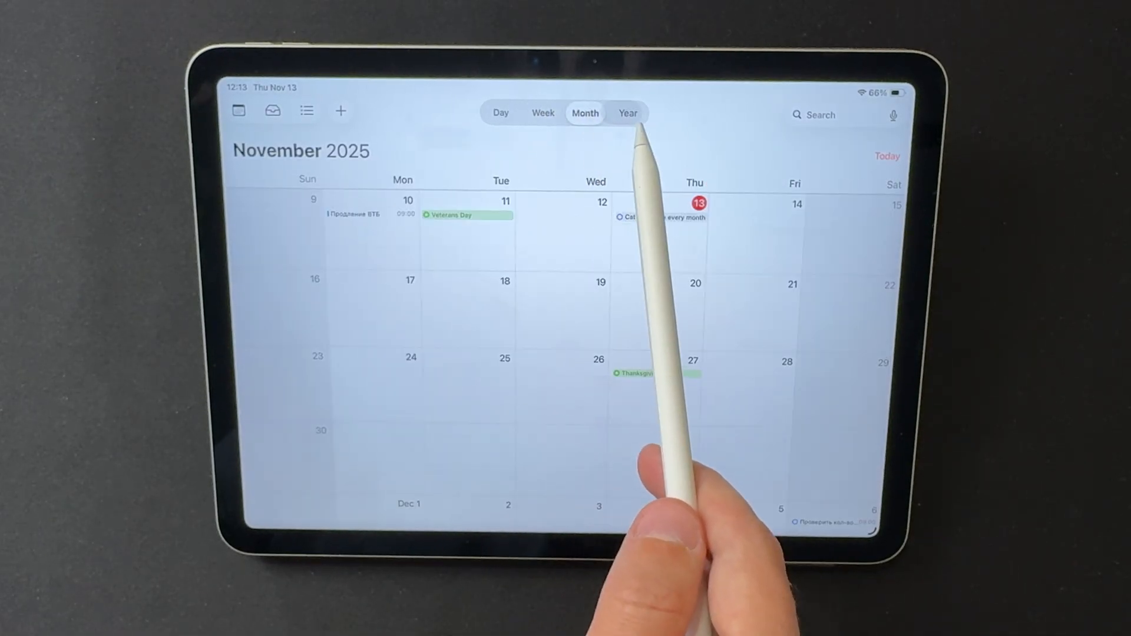
click(627, 114)
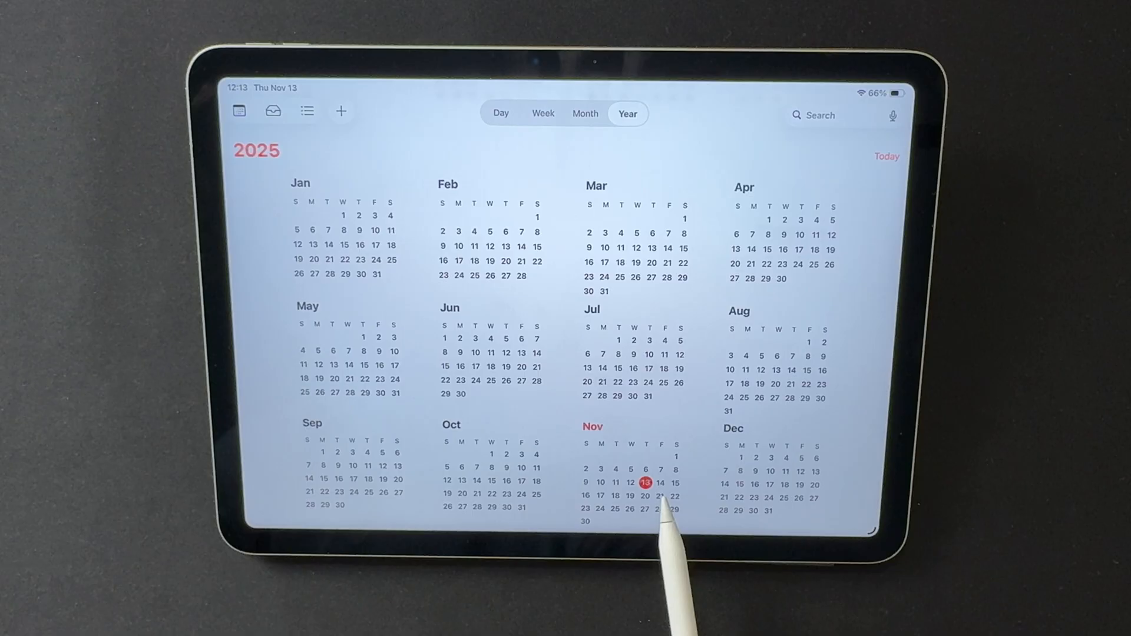
mouse_move(772, 505)
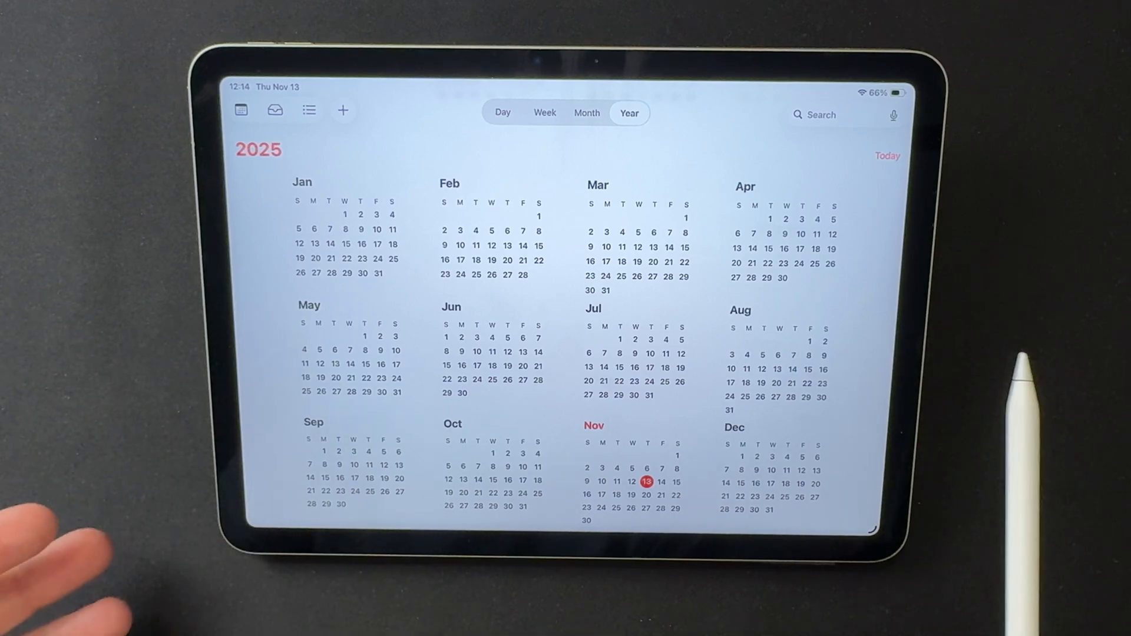
mouse_move(758, 396)
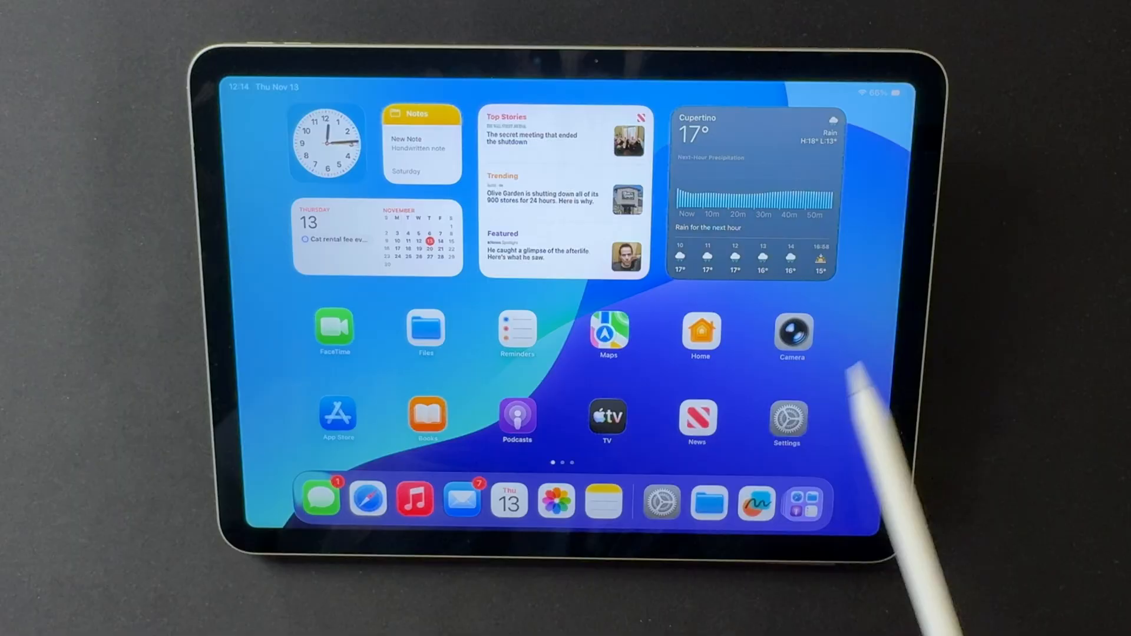
View the iPadOS 26.2 version details (build 23C5033h) from Software Update.
click(788, 418)
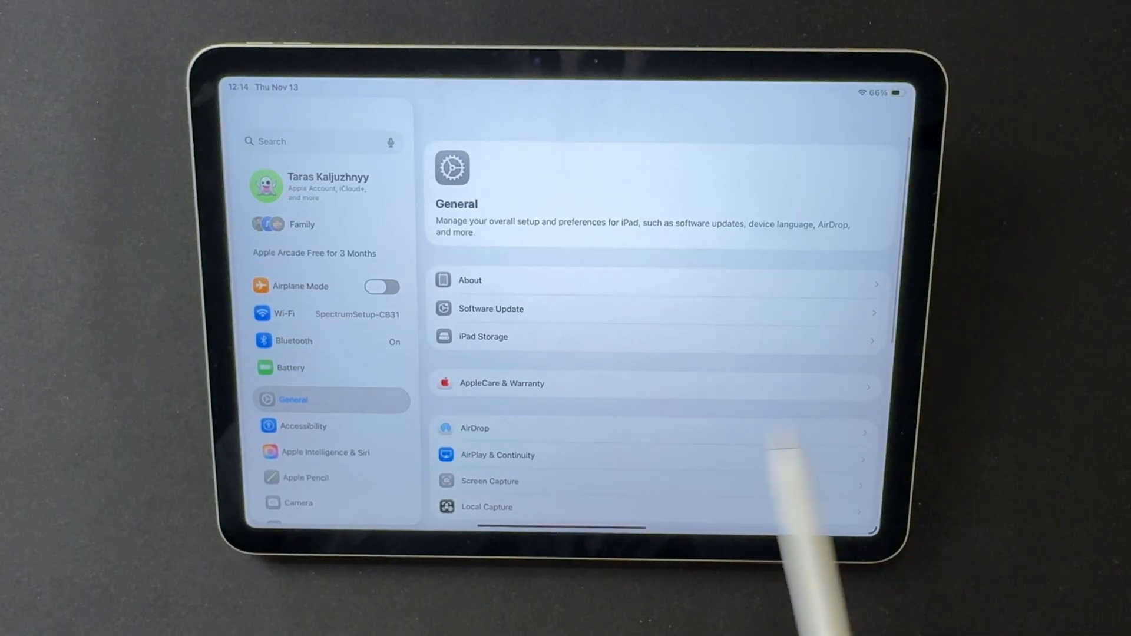
click(491, 309)
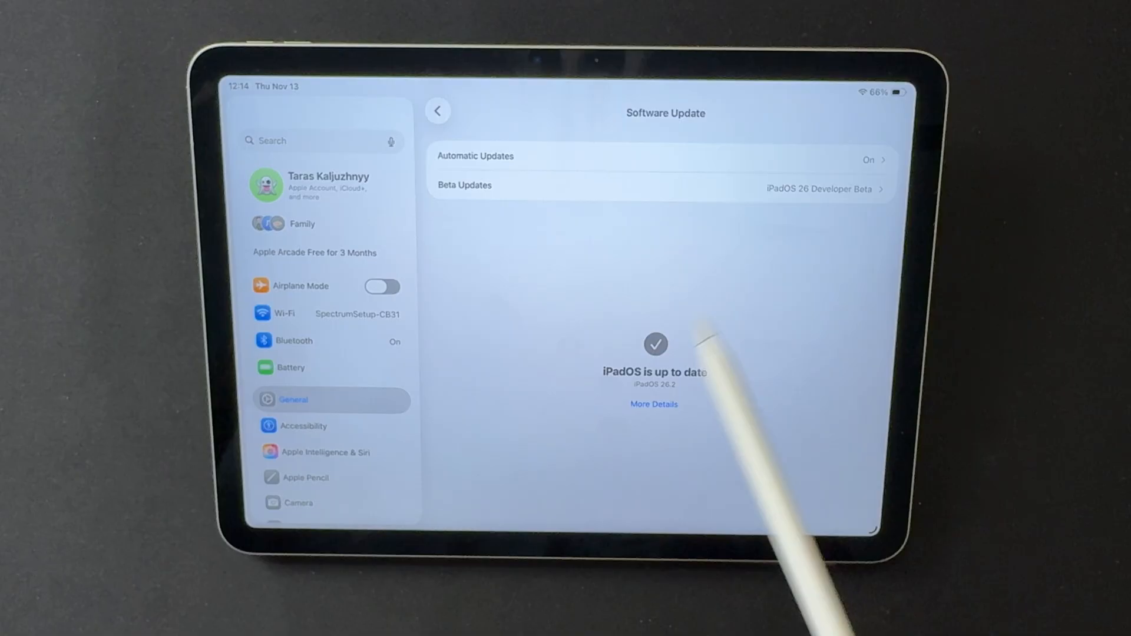
click(653, 404)
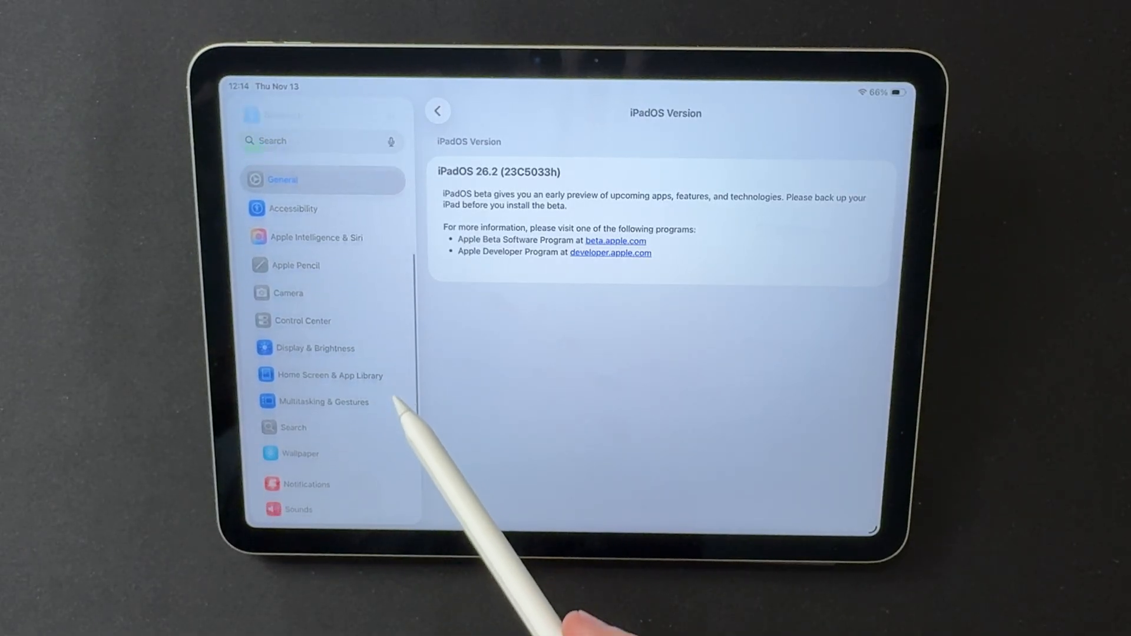
scroll(down, 3)
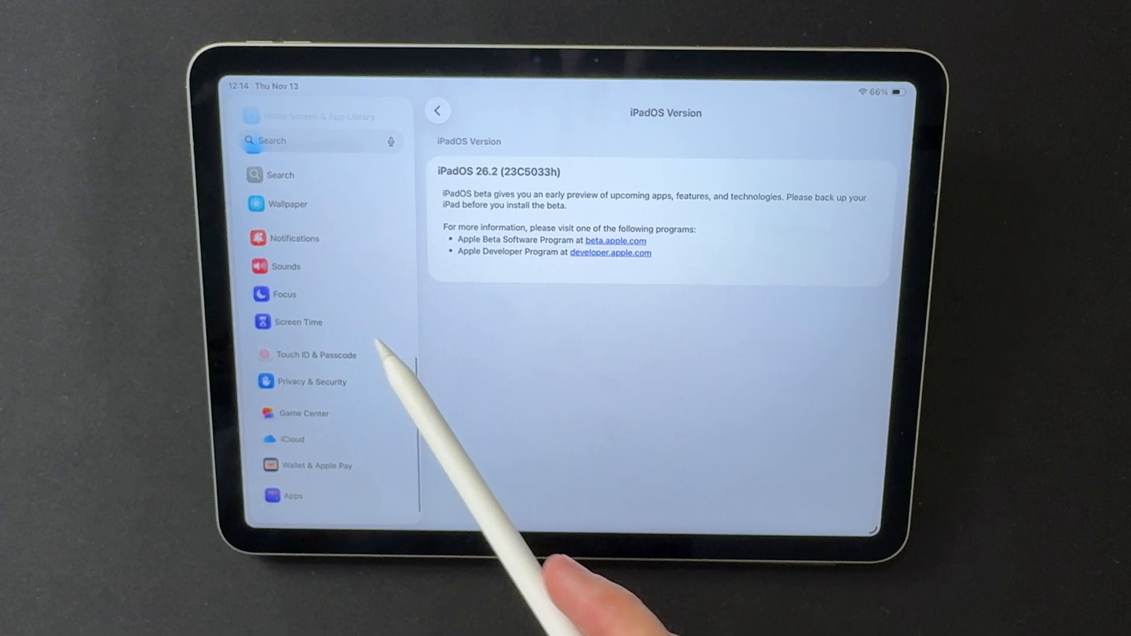